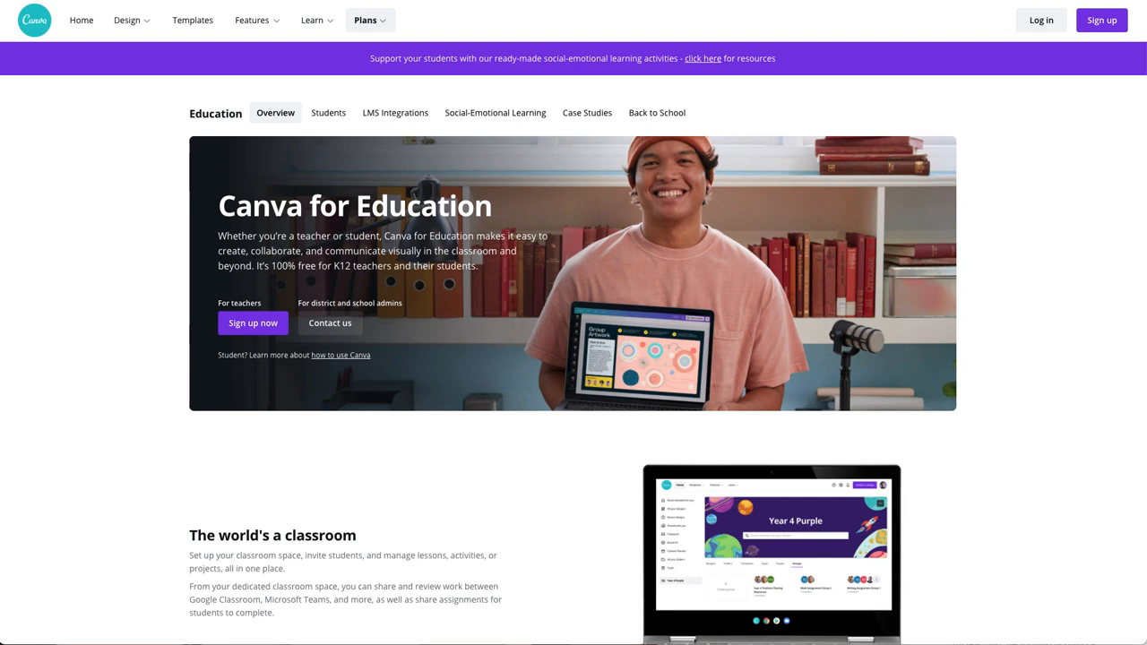
mouse_move(81, 19)
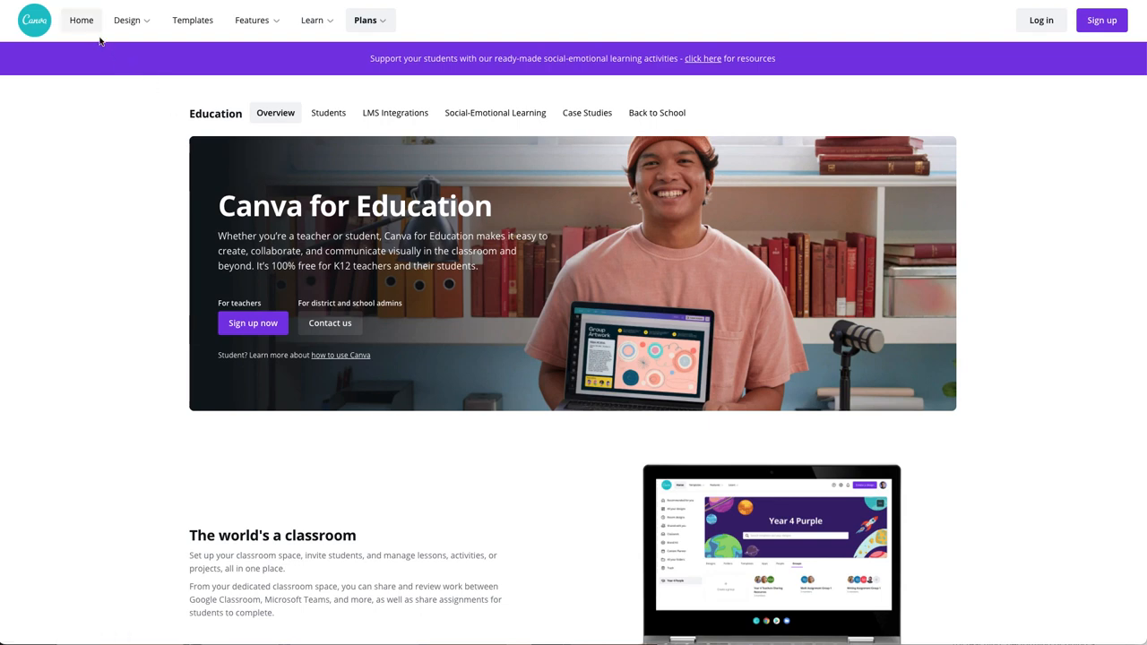
mouse_move(81, 20)
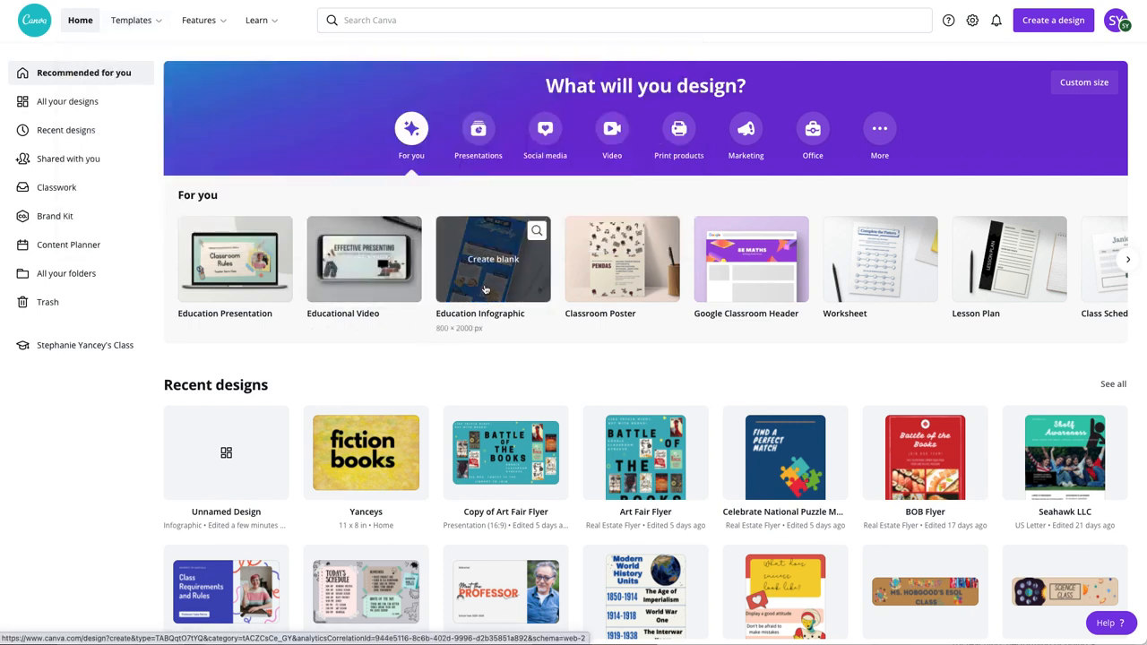
Start a blank Education Infographic design from the Canva home page.
click(493, 259)
text(nature)
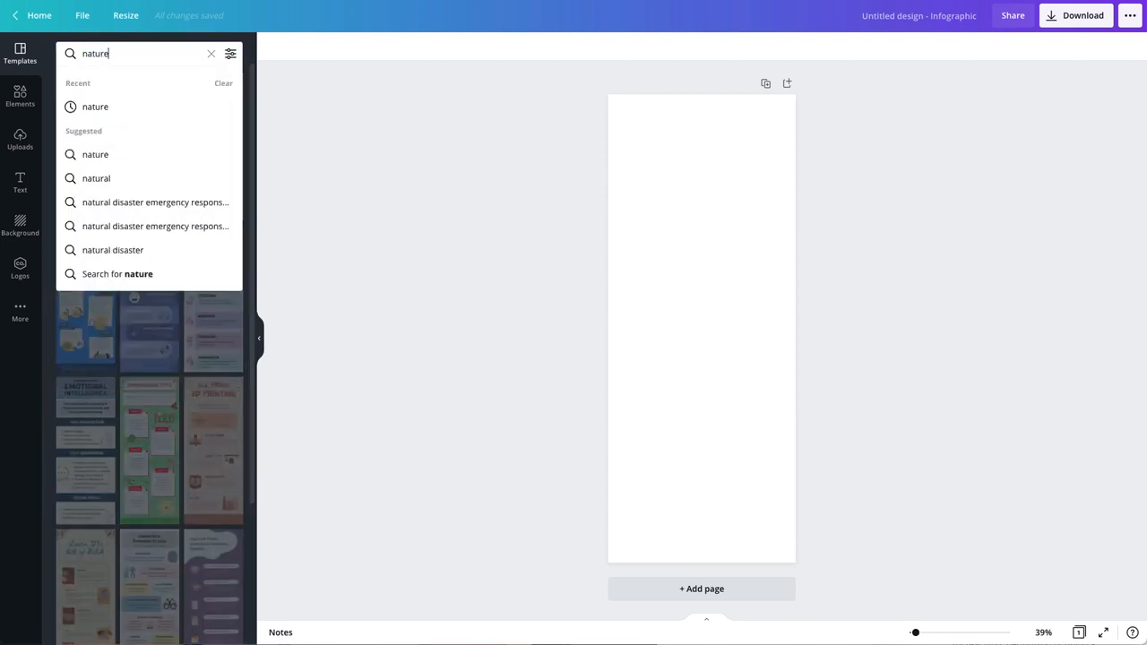
Search templates for 'nature' and apply the Tsunami Facts infographic template.
key(Return)
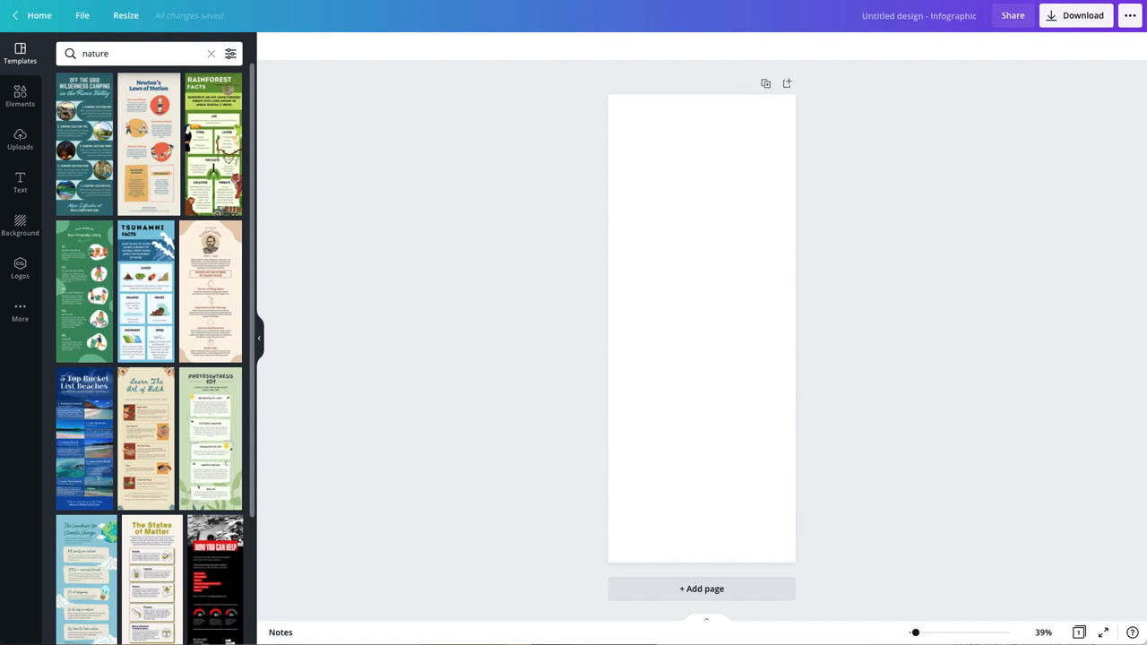
mouse_move(243, 121)
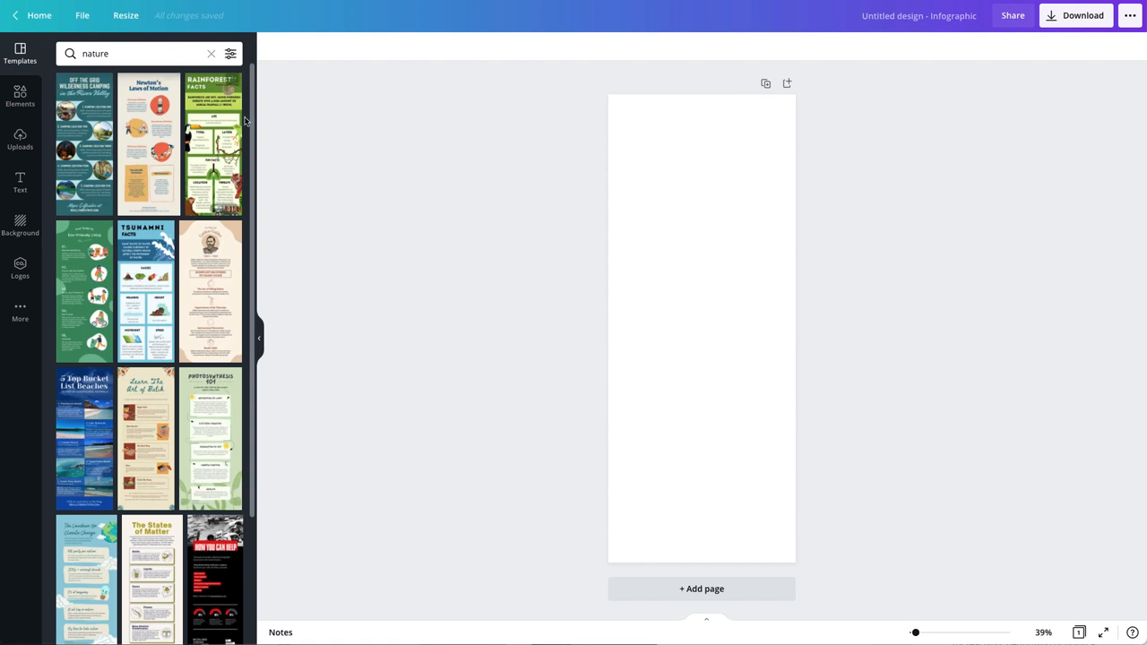
mouse_move(149, 291)
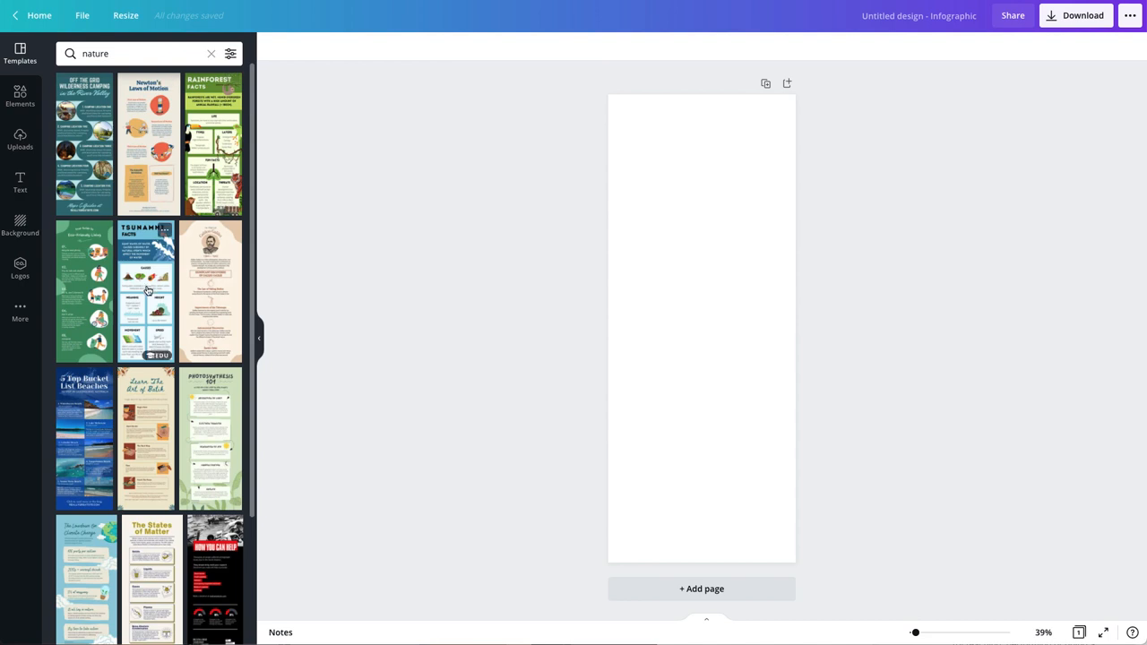
click(147, 292)
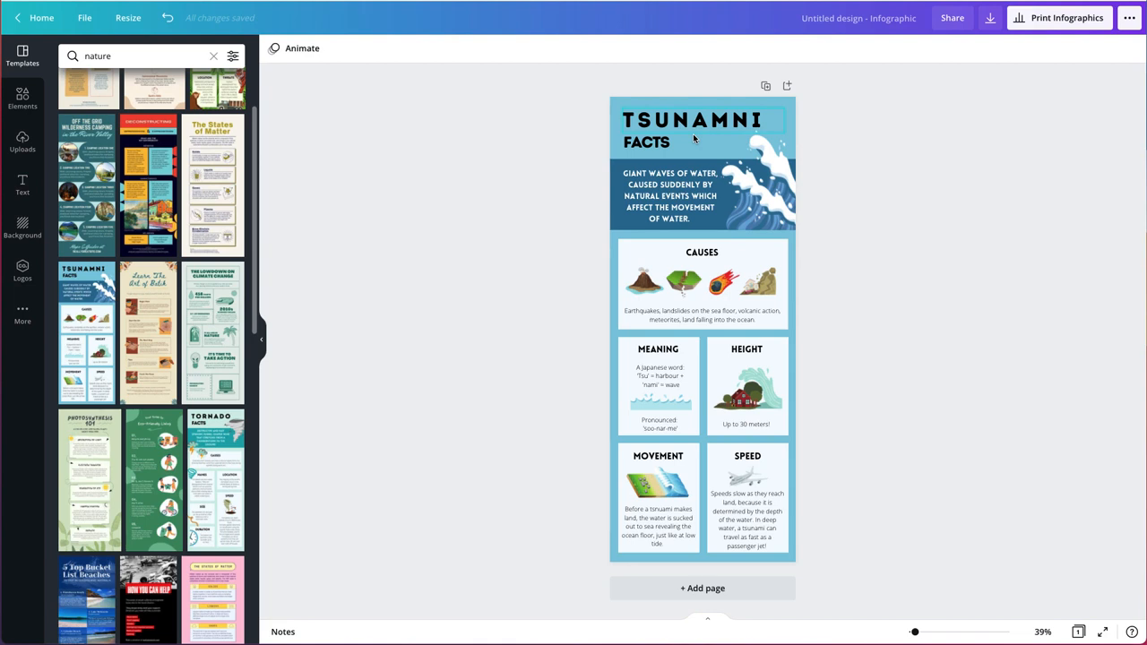
Select the misspelled TSUNAMNI FACTS heading for editing.
click(691, 119)
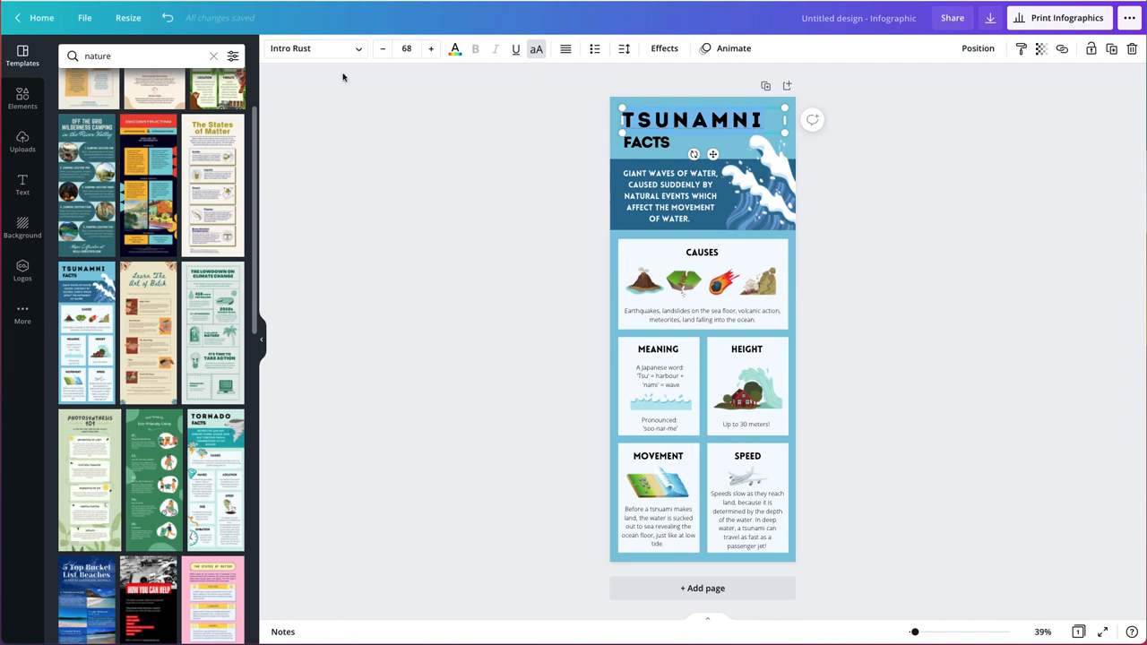
mouse_move(654, 59)
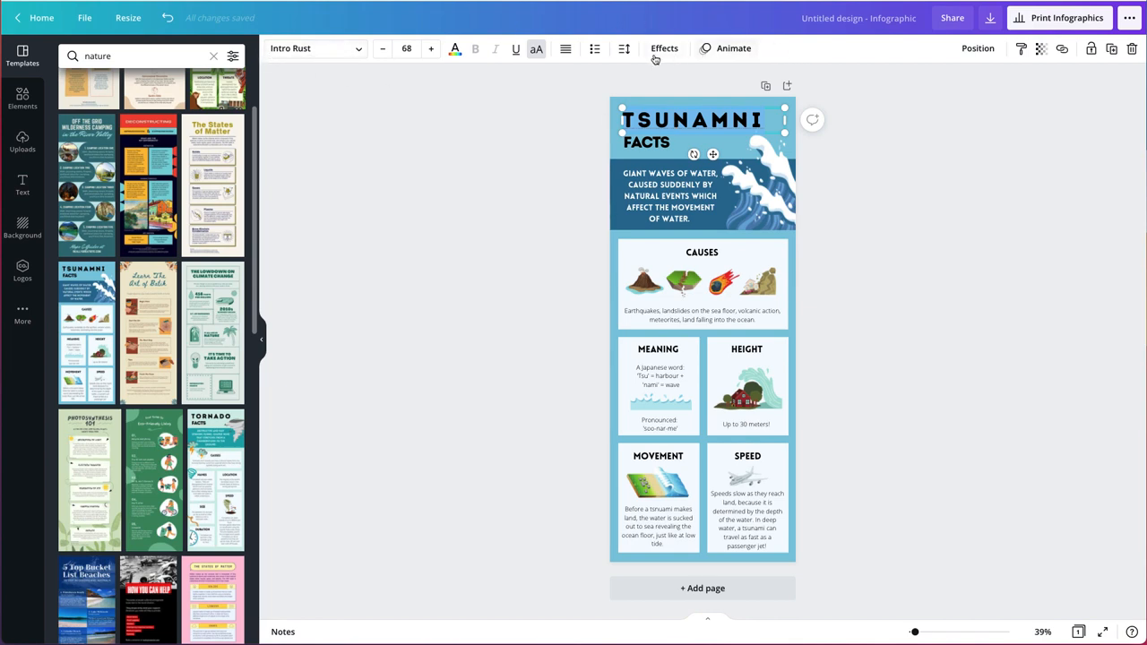
mouse_move(614, 59)
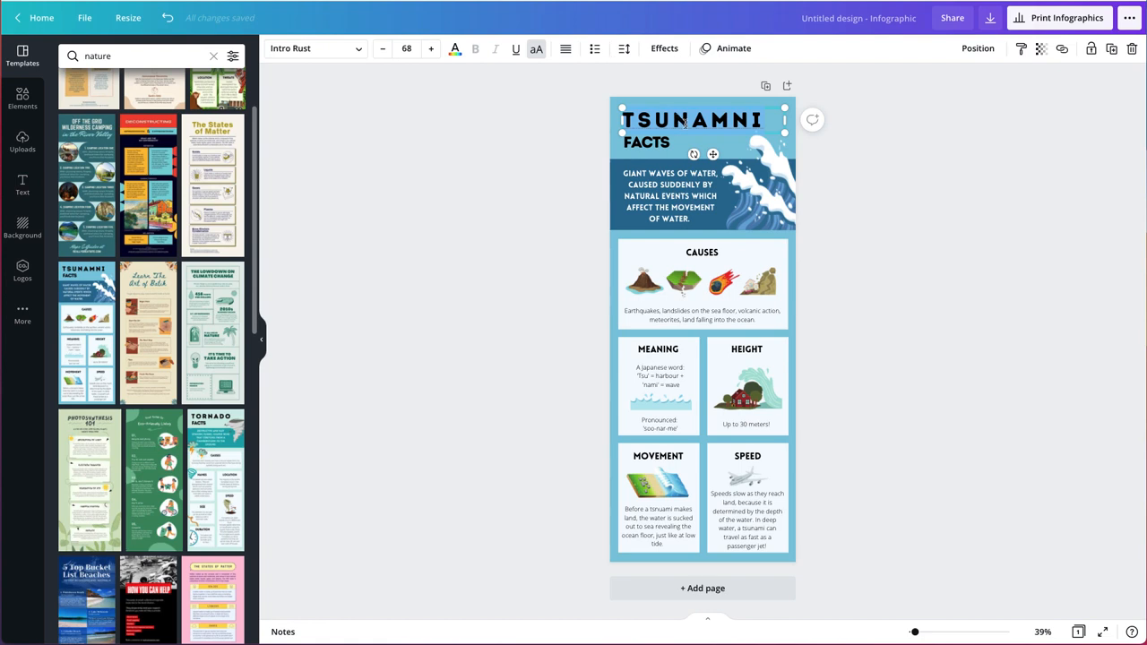
mouse_move(623, 49)
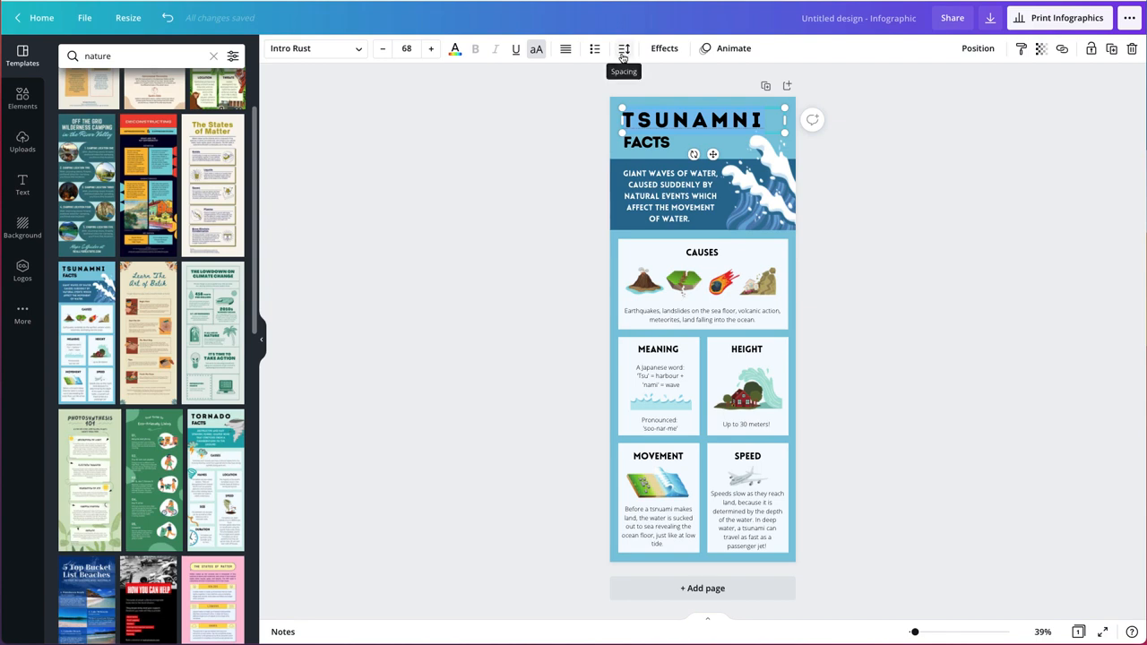
Change the heading to AQUATIC BIOMES and lower the letter spacing on both lines.
click(624, 48)
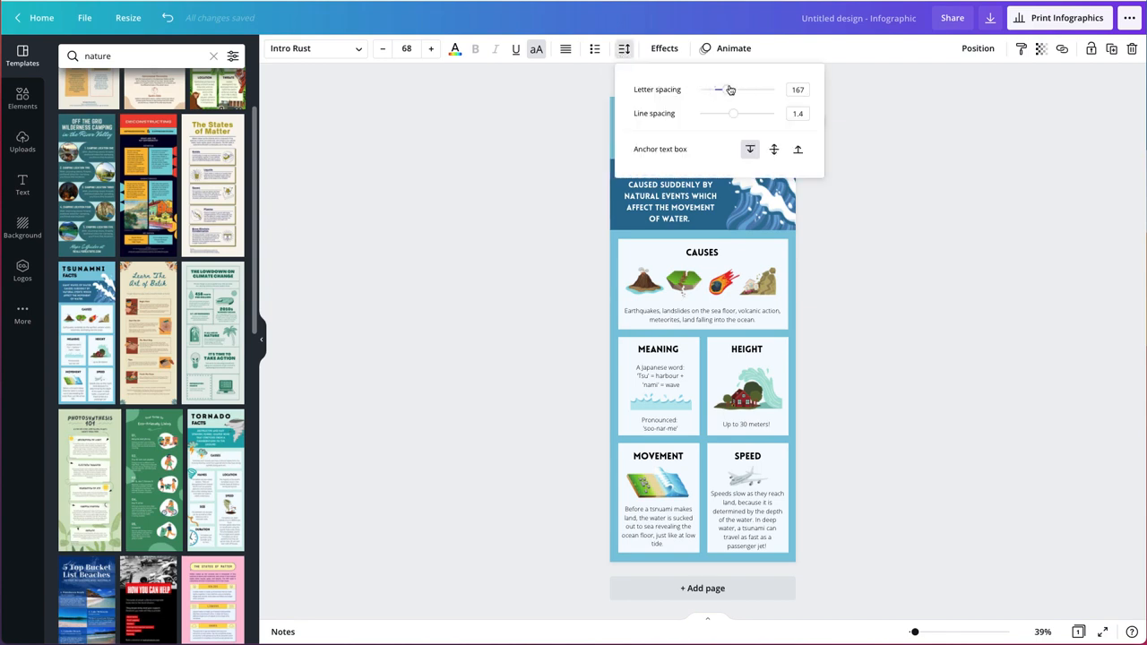
mouse_move(730, 128)
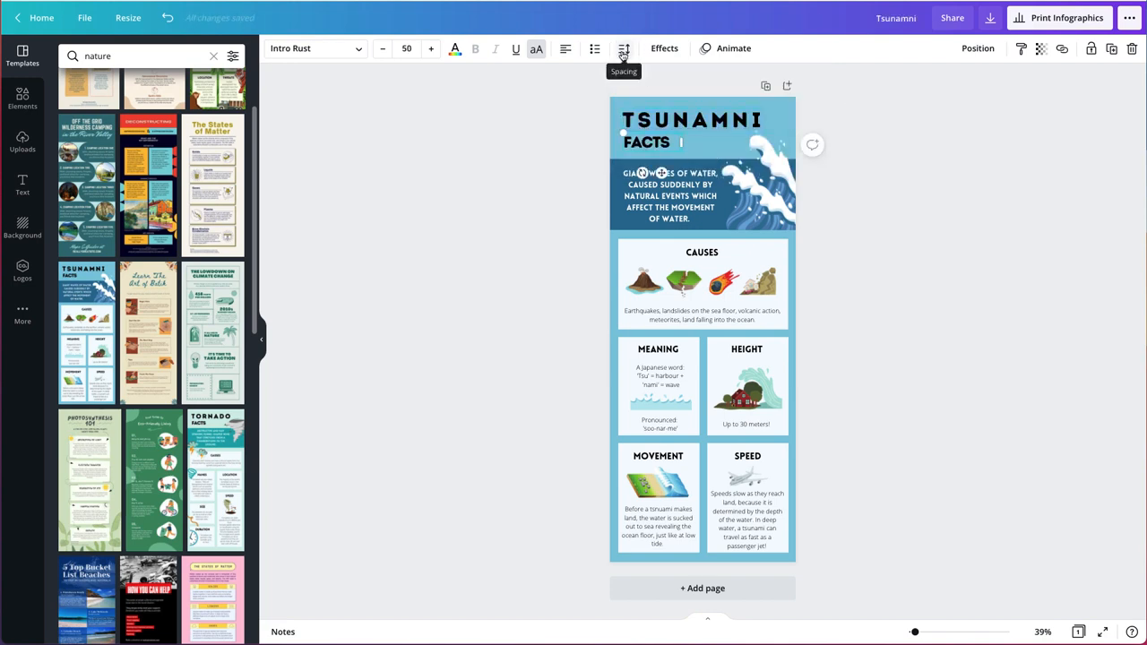
click(623, 48)
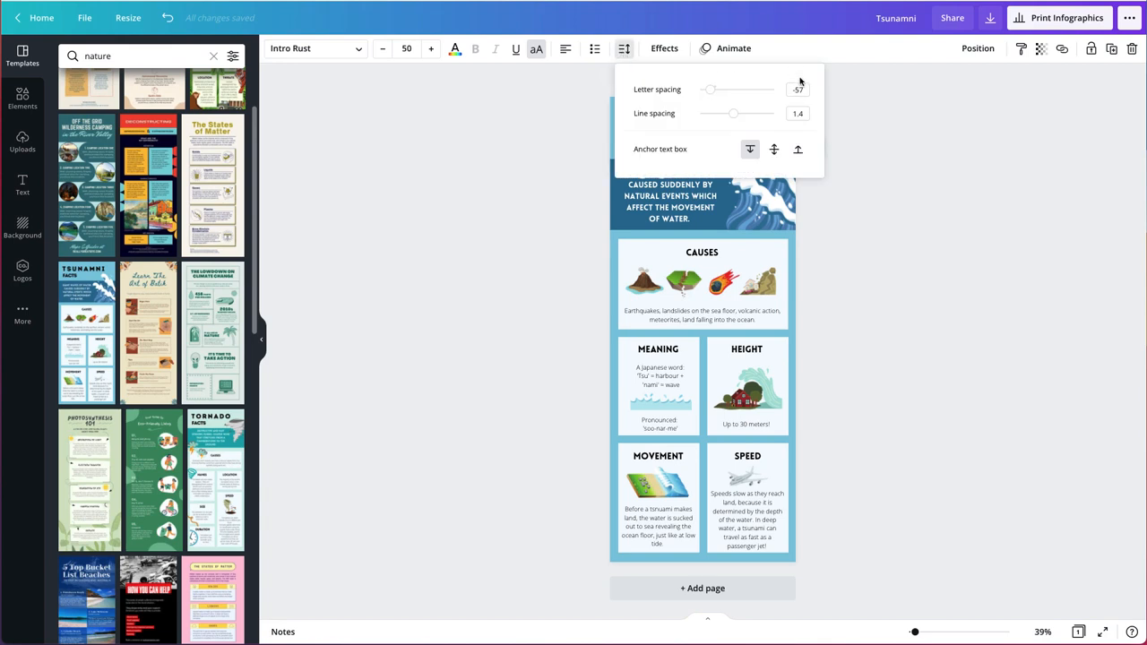
mouse_move(867, 131)
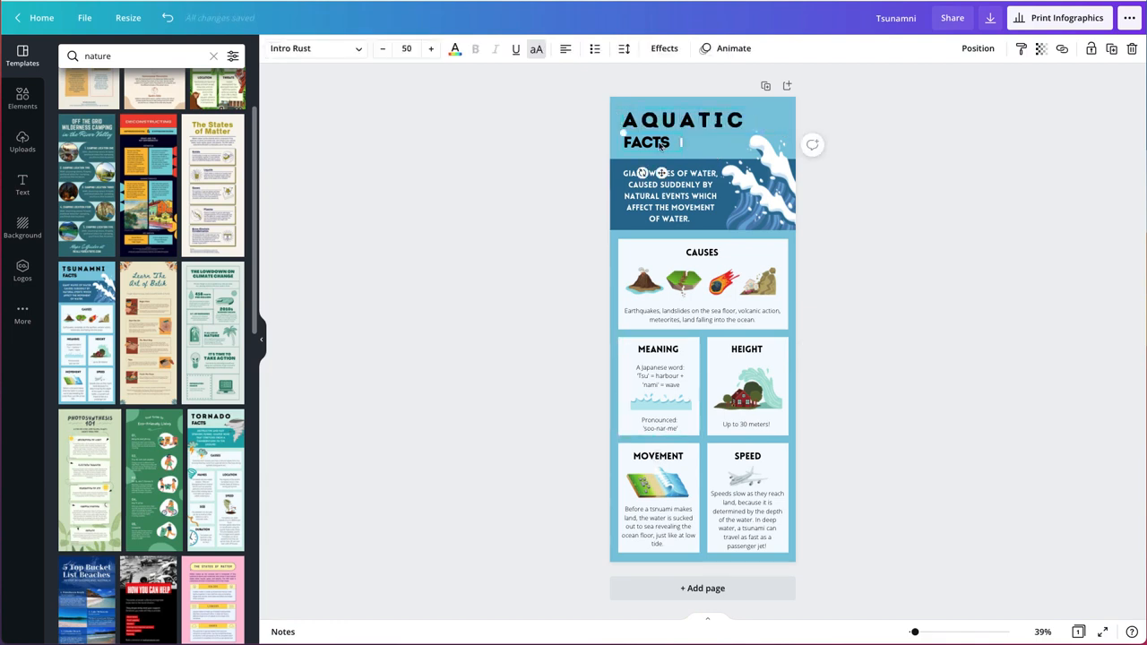
text(BIOME)
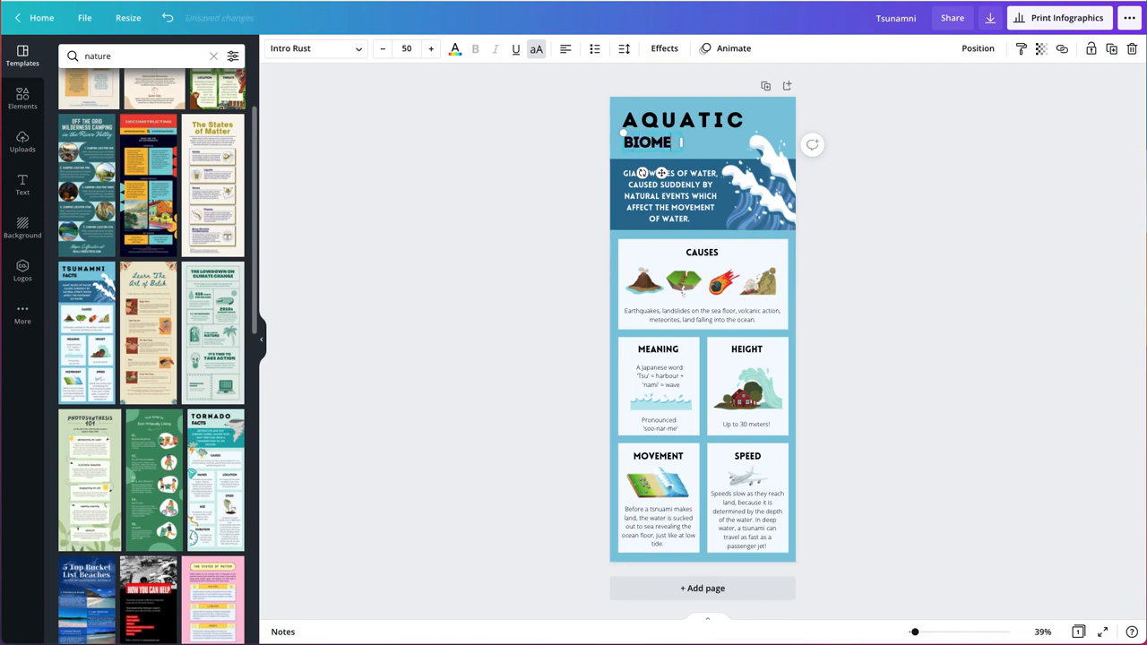
text(S)
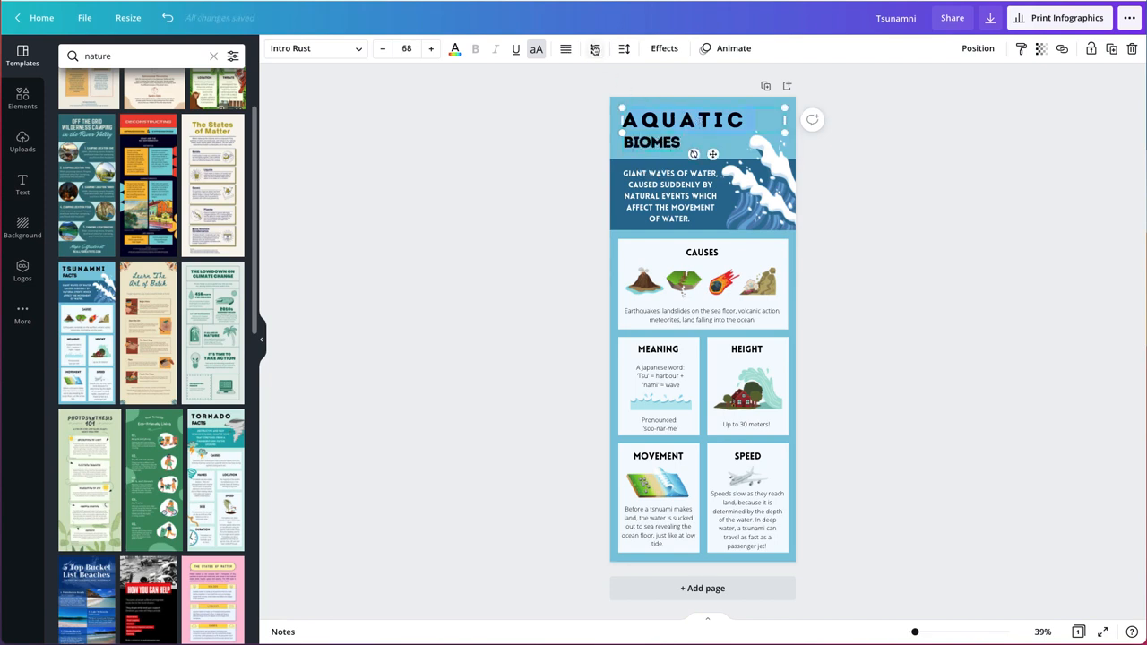
click(623, 48)
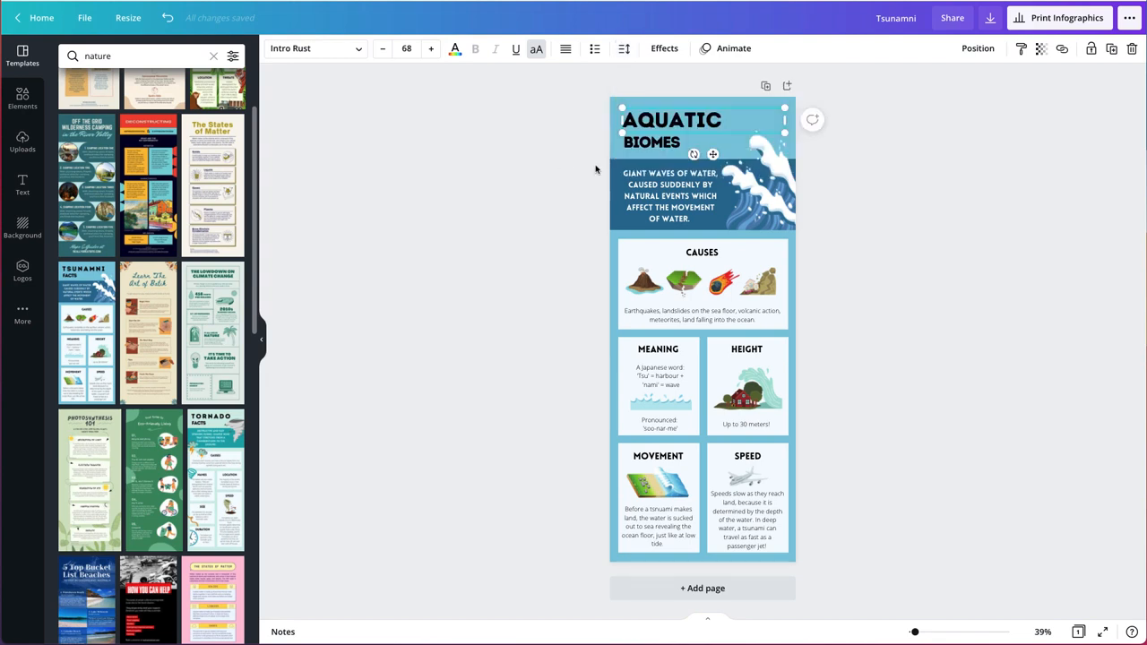
click(381, 48)
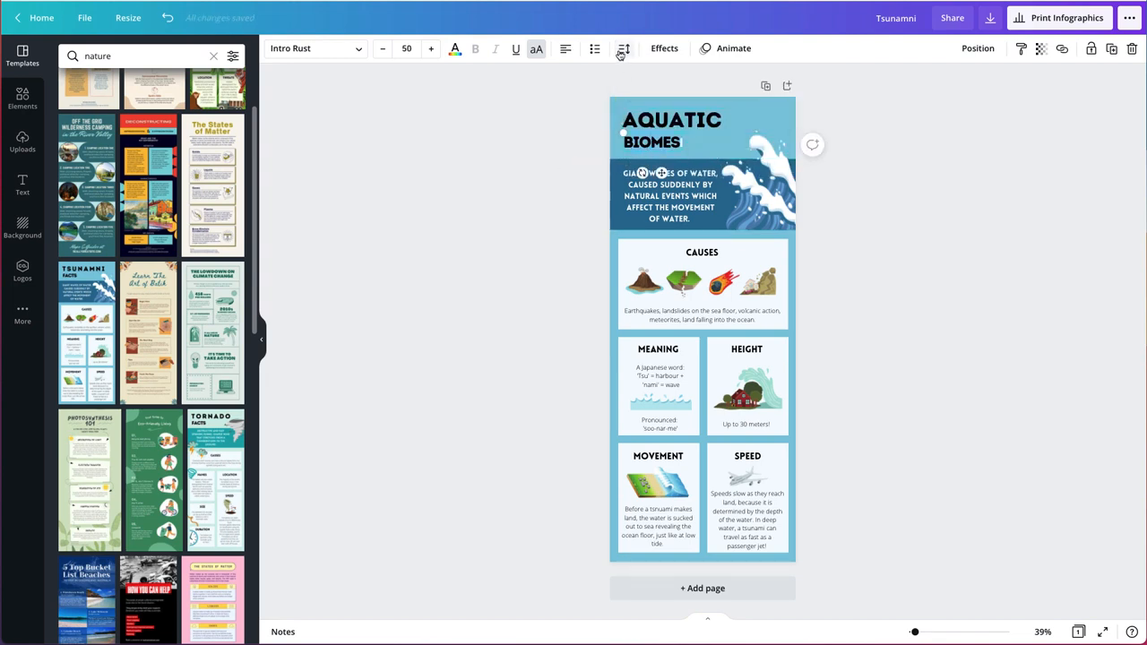
click(624, 49)
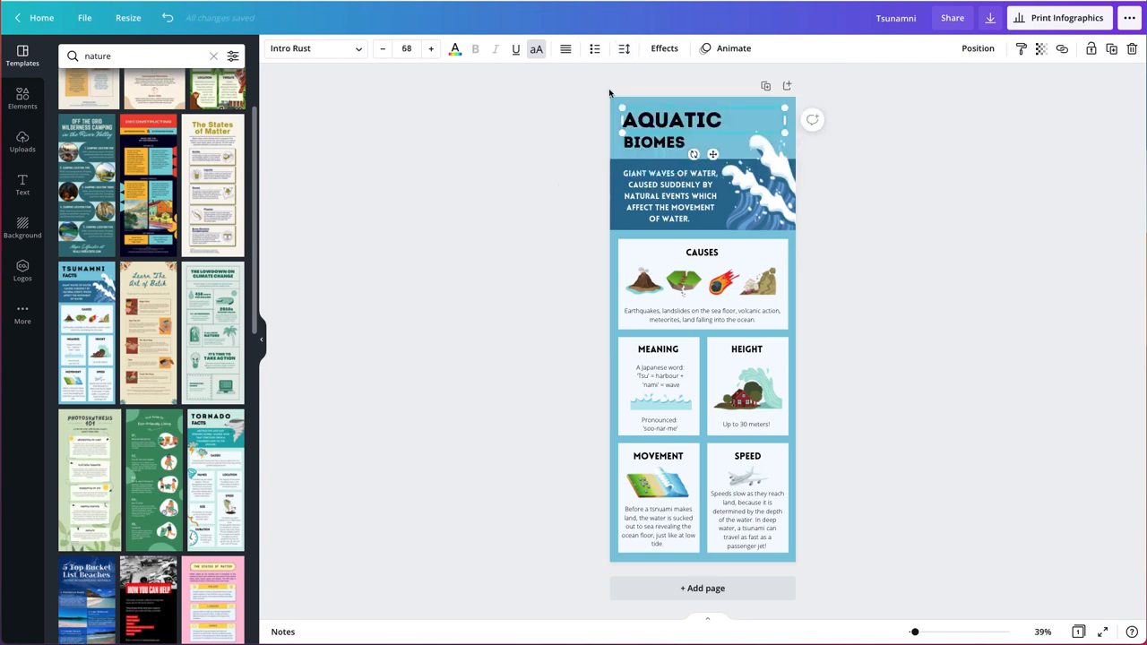
mouse_move(664, 48)
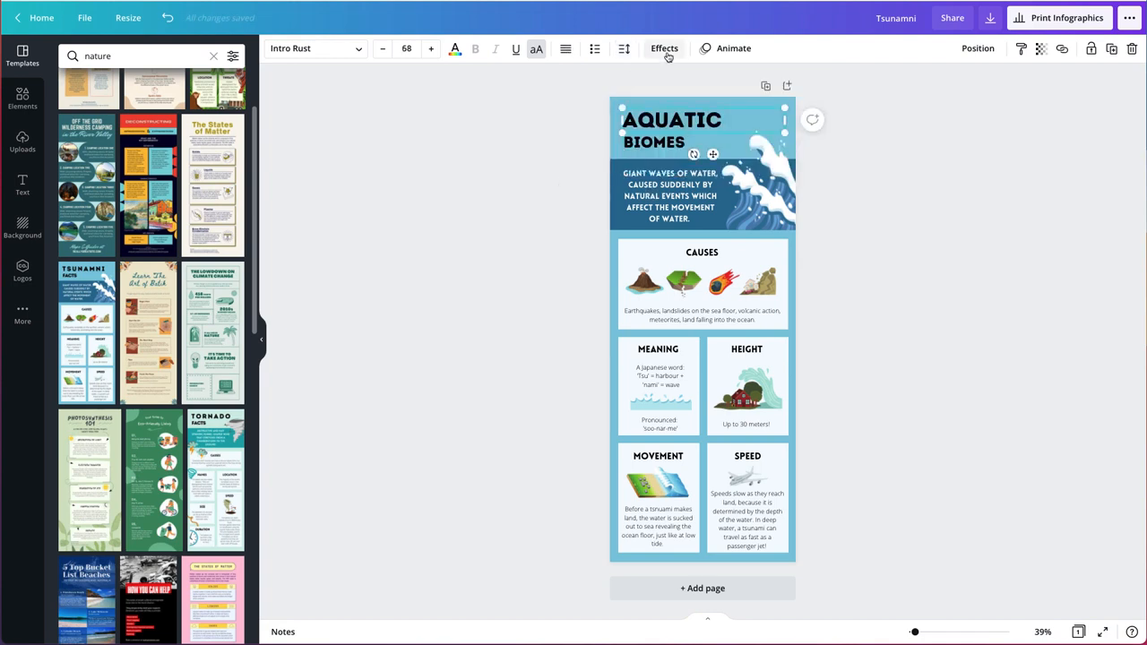
Try a neon glow on the heading, then revert it to plain text with no effect.
click(664, 49)
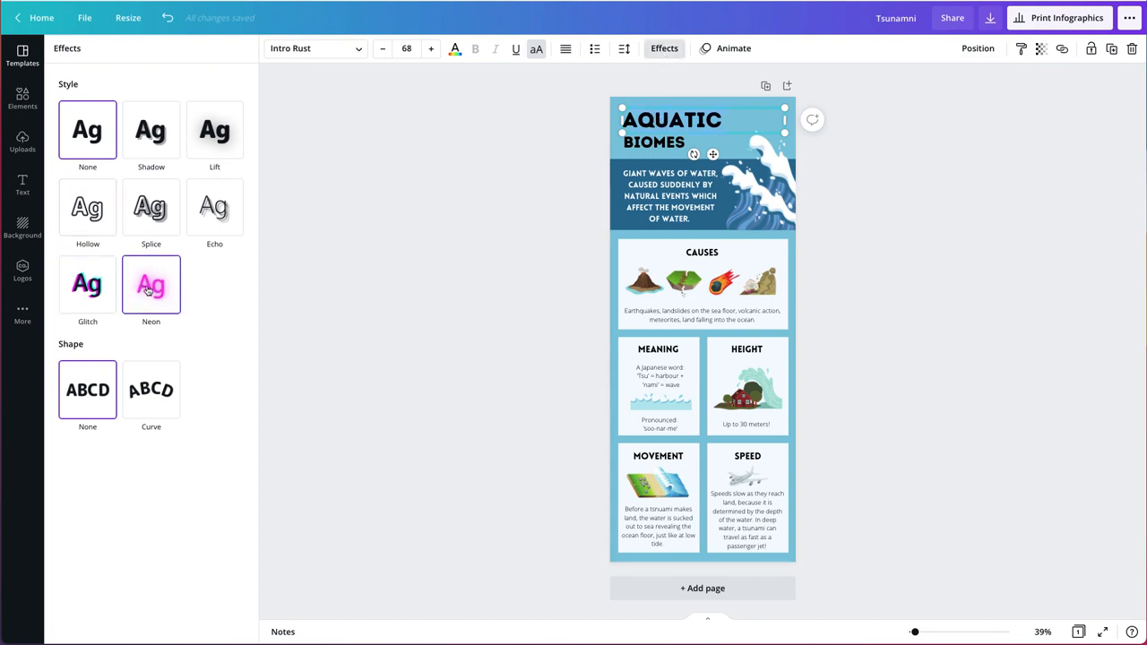
click(151, 285)
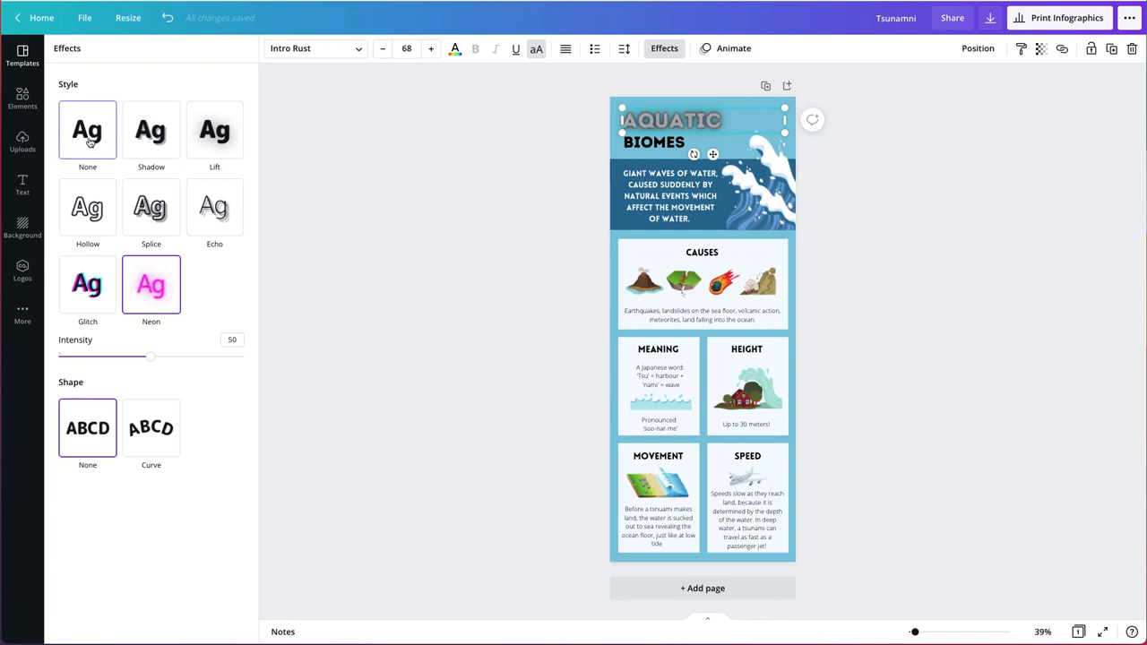
click(87, 130)
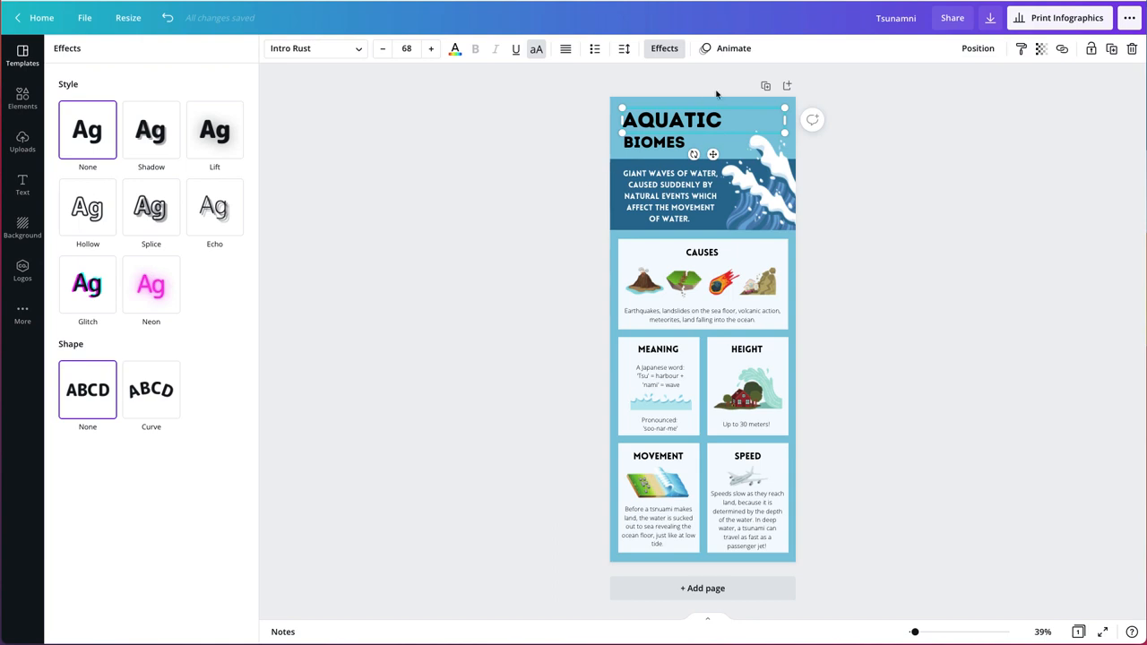
mouse_move(732, 48)
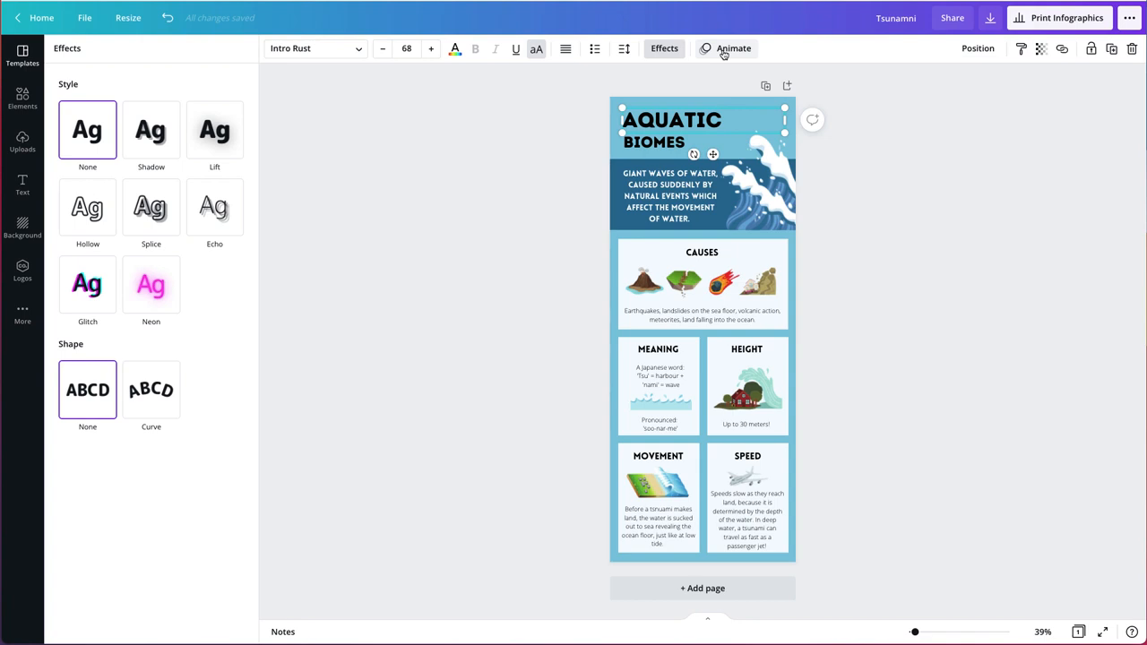
mouse_move(658, 57)
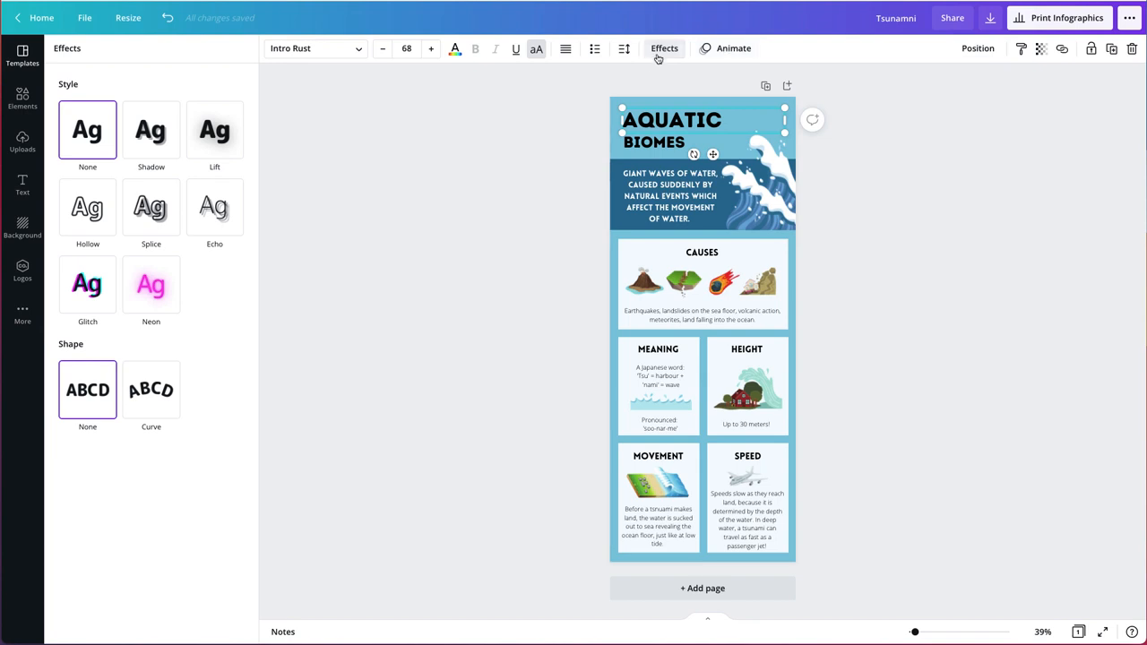
click(22, 54)
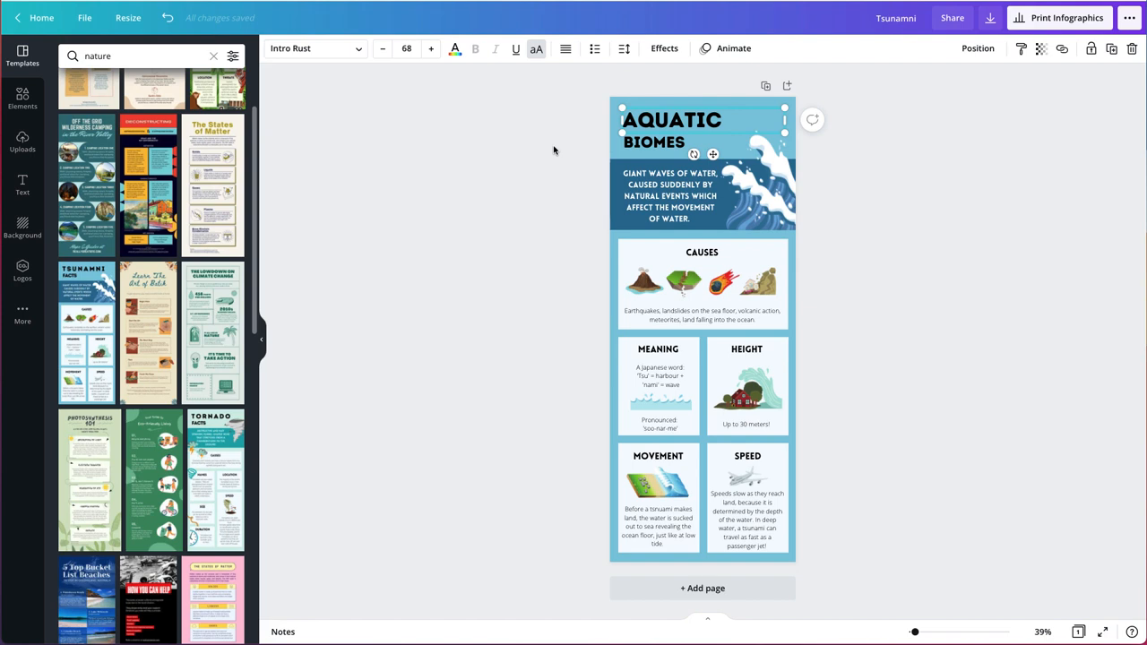
Replace the subtitle with the aquatic habitat definition and align it in the dark band beside the wave.
click(669, 196)
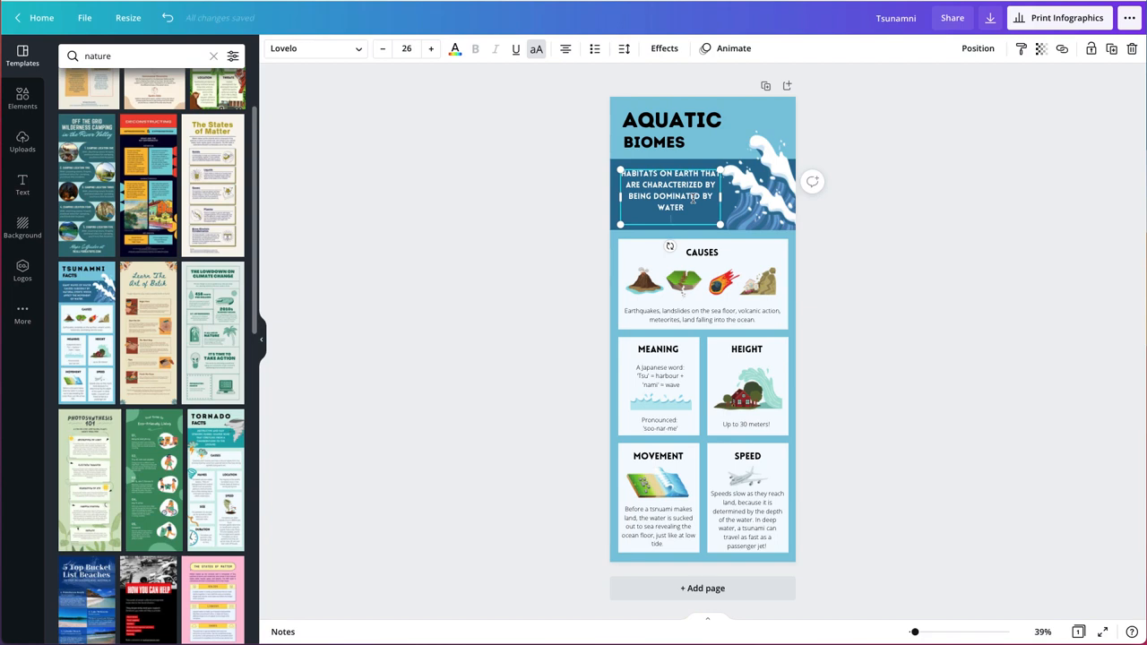
click(581, 221)
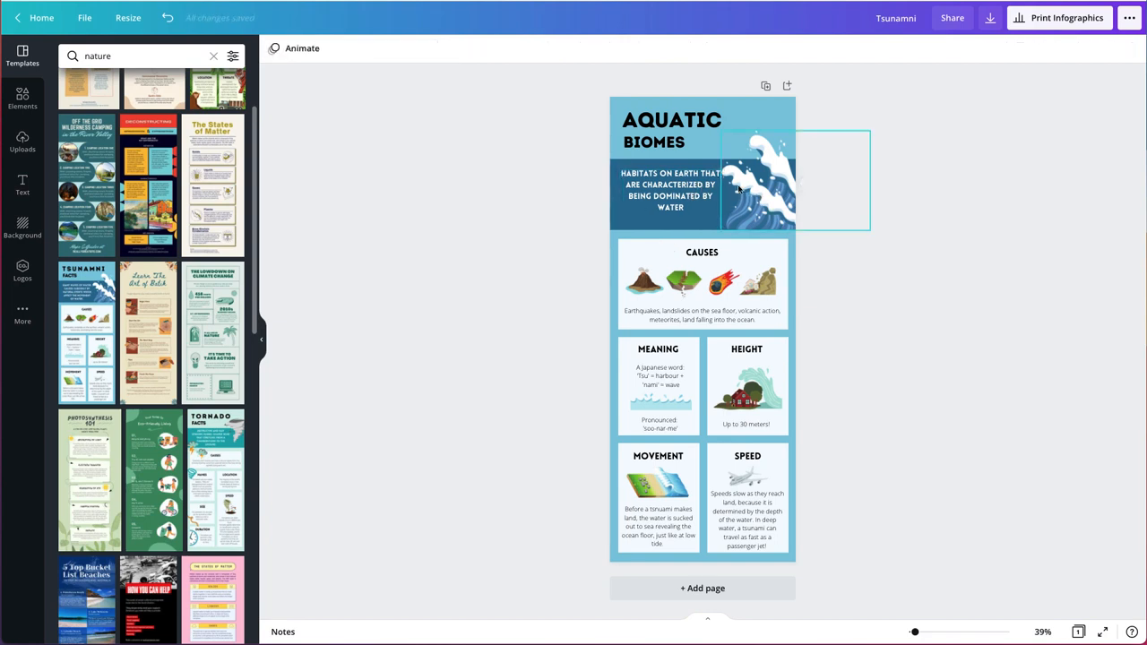
click(670, 190)
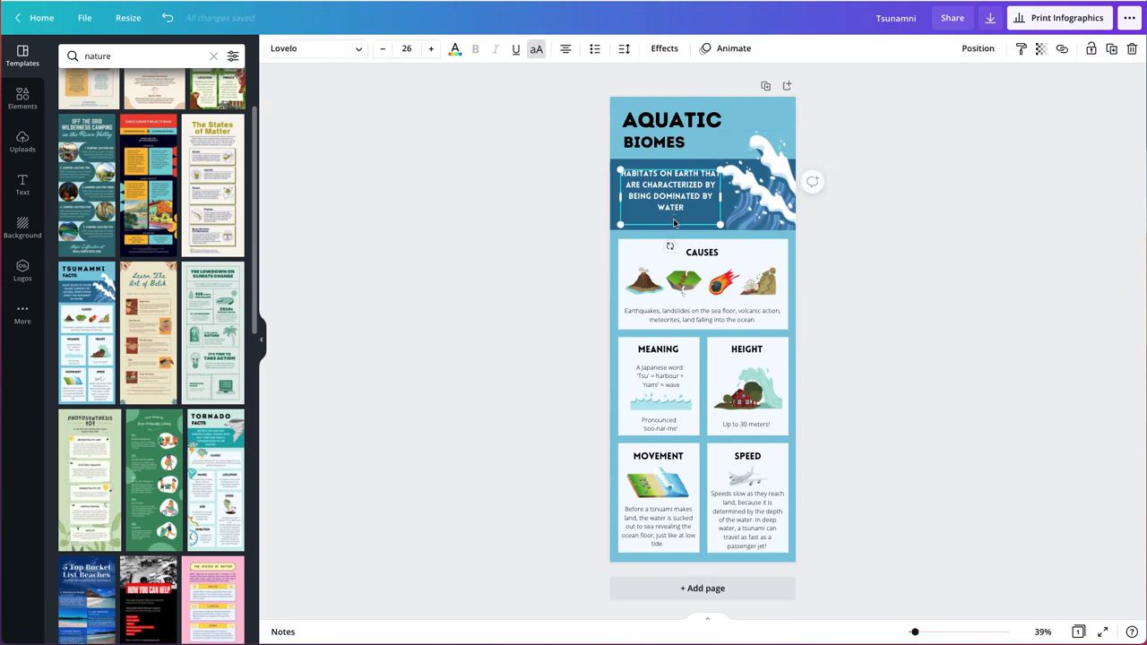
mouse_move(688, 219)
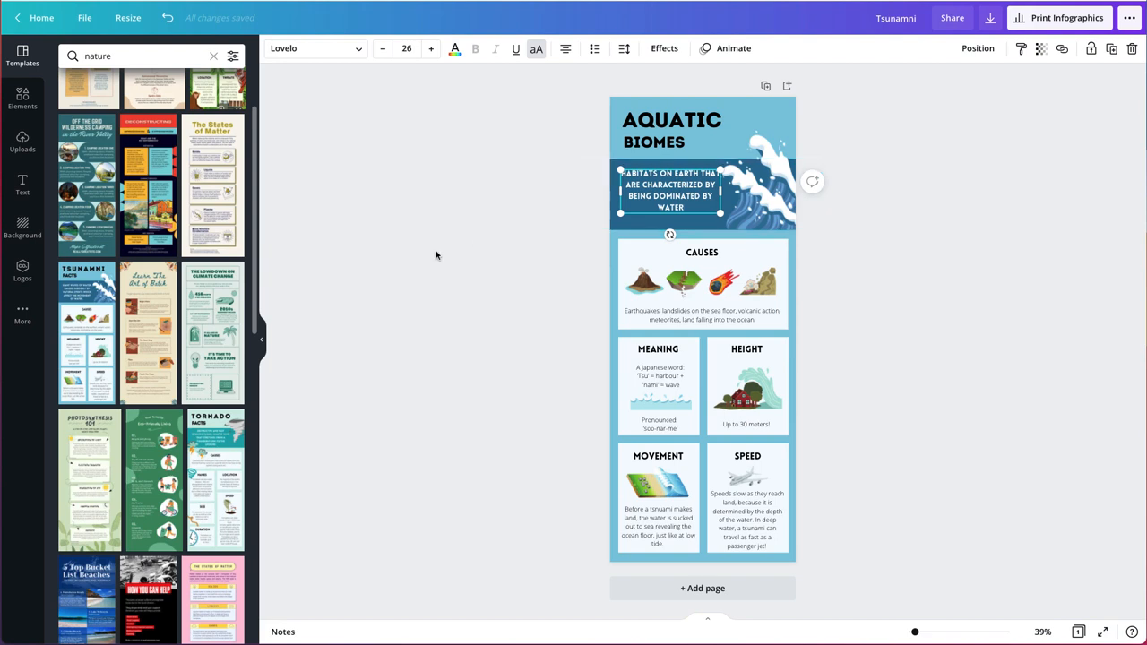
click(670, 193)
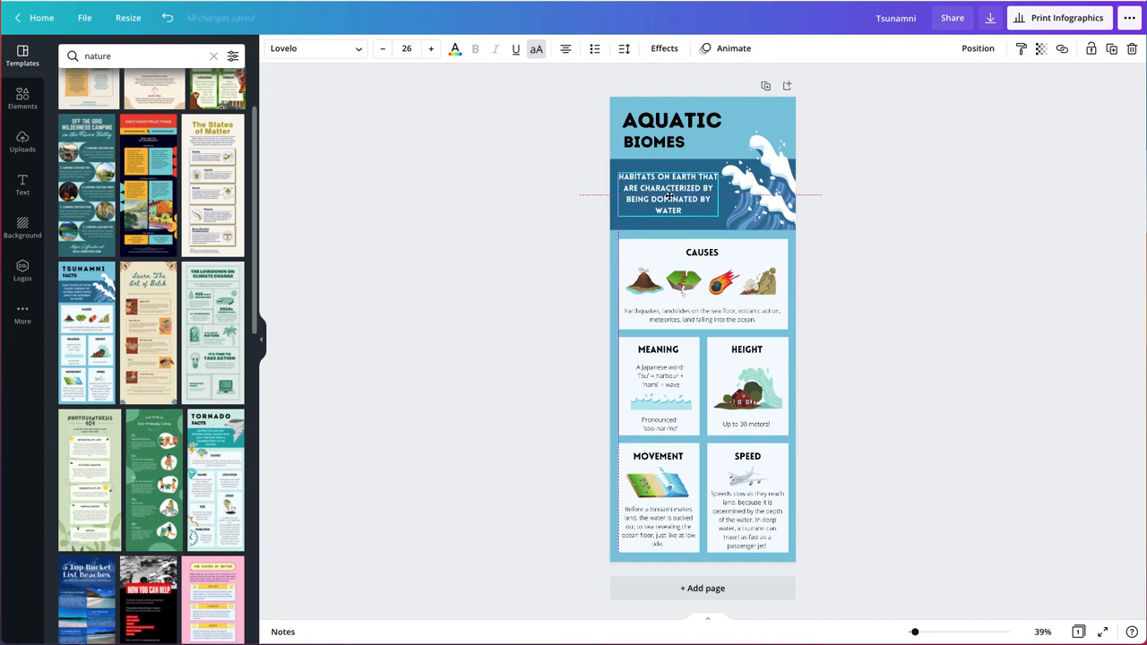
click(667, 193)
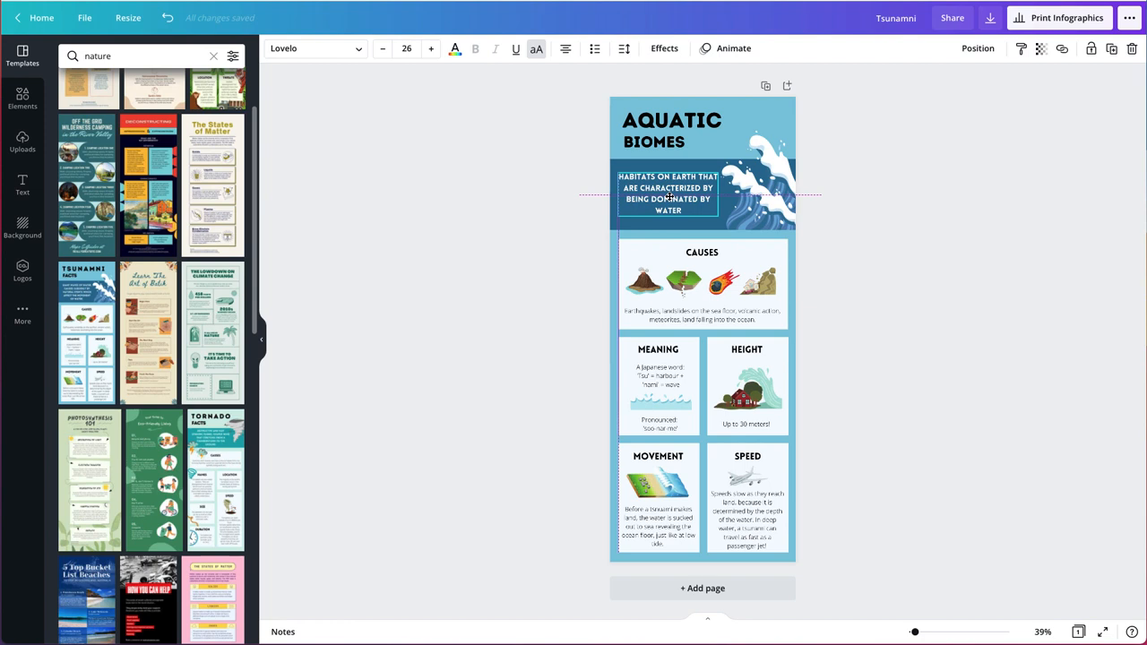
click(667, 192)
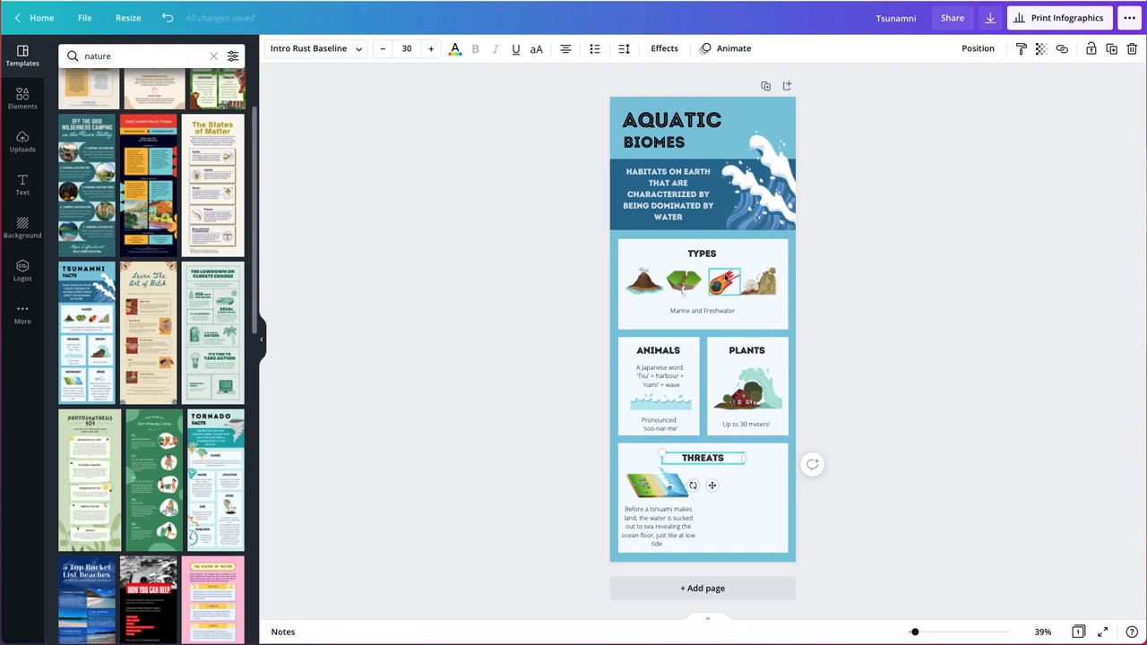
Delete the four illustrations from the Types panel, leaving the heading and Marine and Freshwater caption.
click(643, 282)
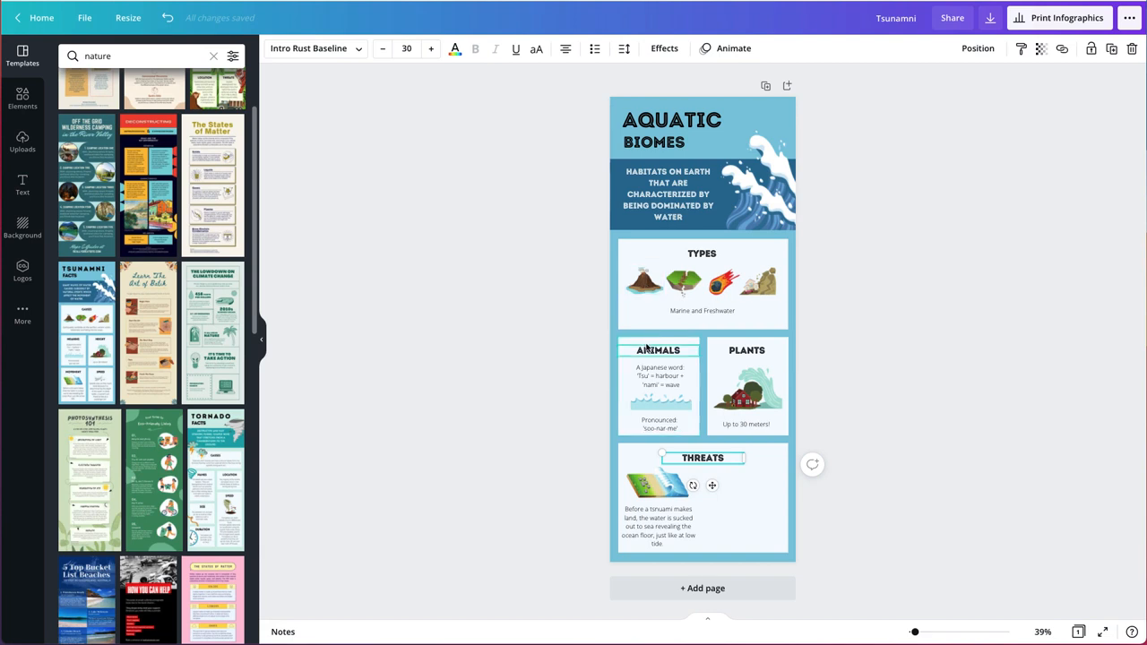
click(702, 253)
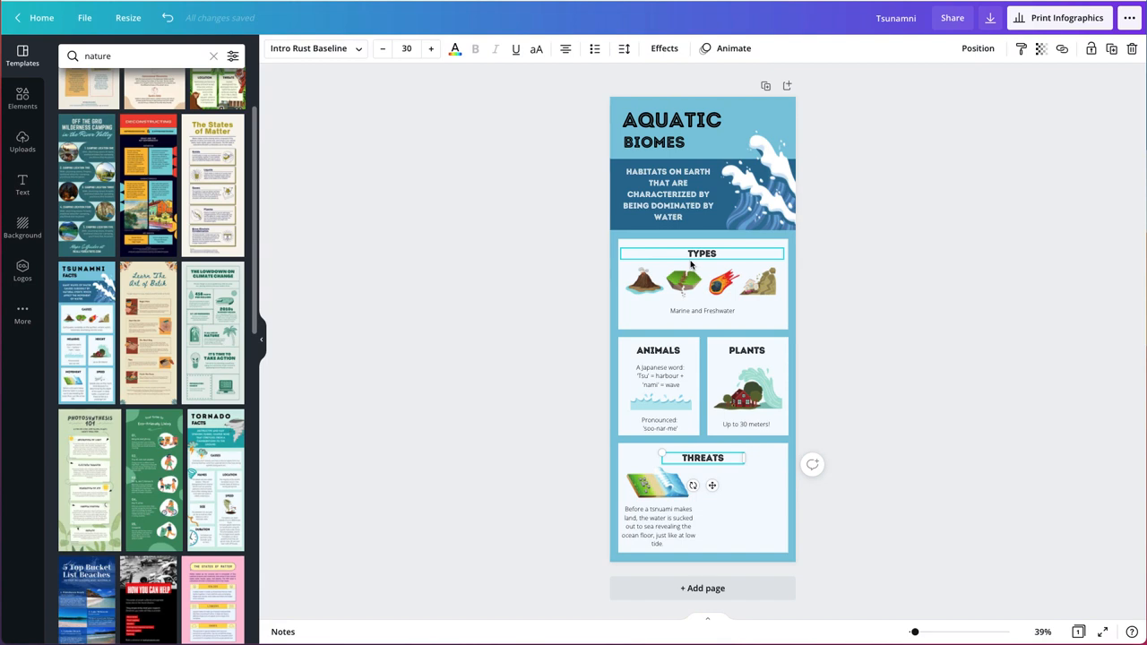
click(643, 282)
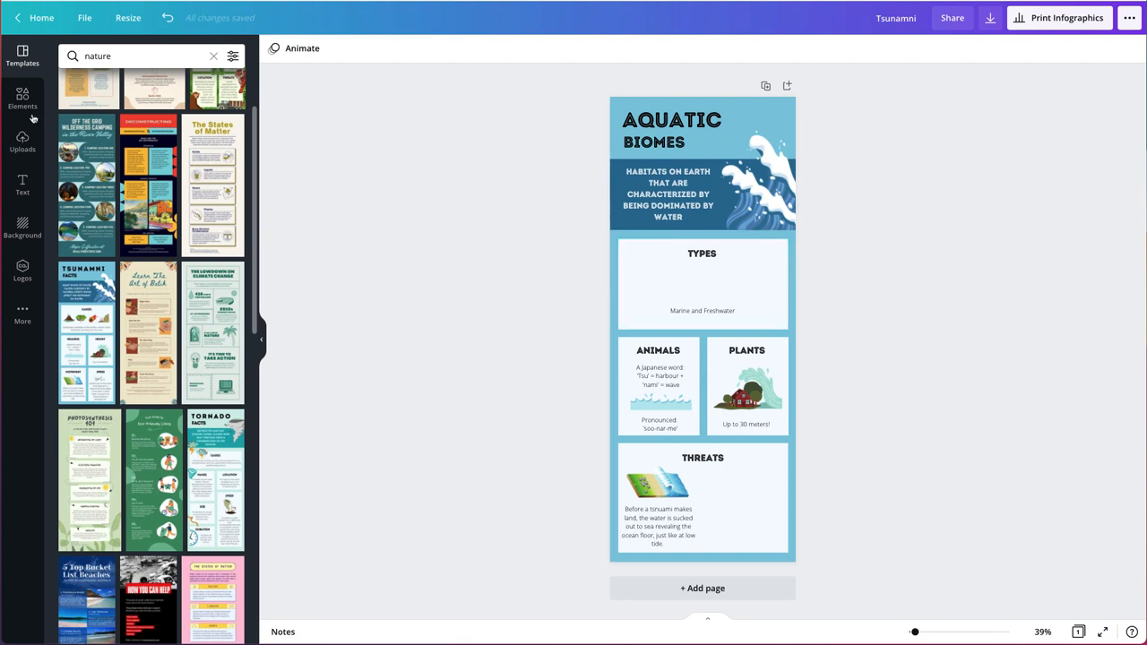
mouse_move(22, 101)
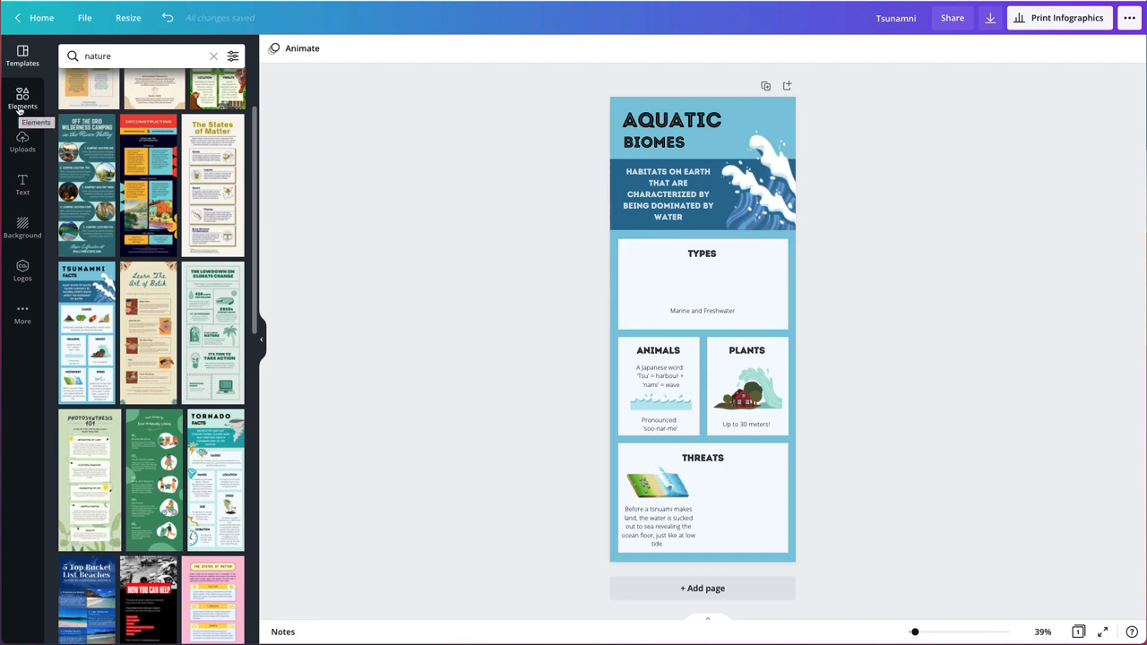
Switch to the Elements library and focus its search box.
click(22, 98)
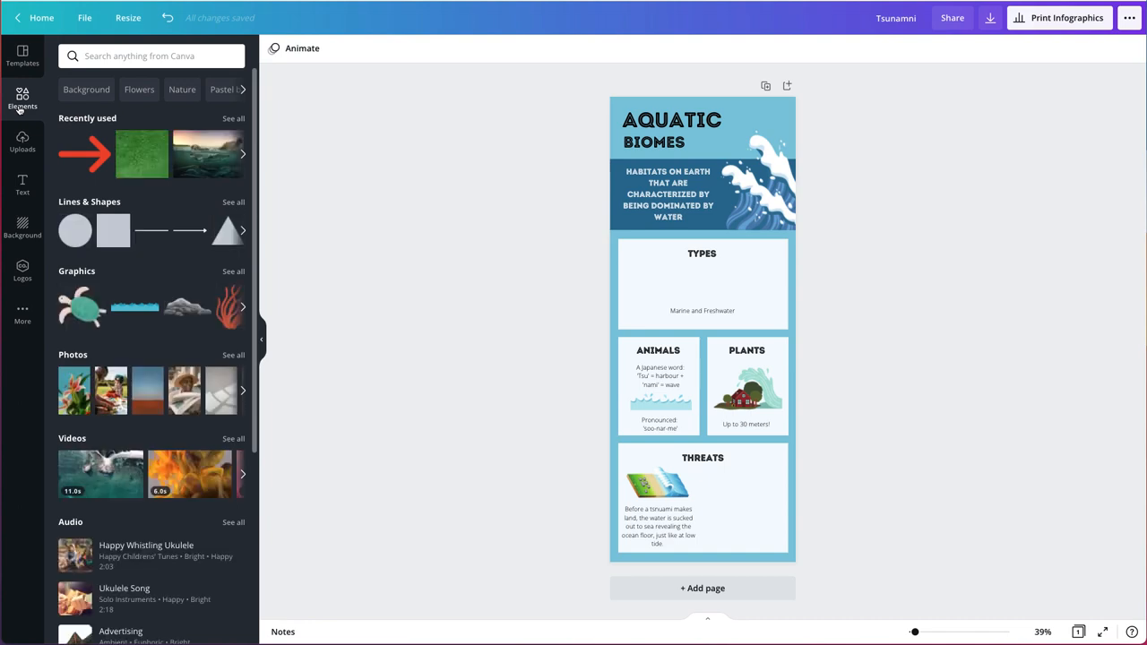
mouse_move(106, 251)
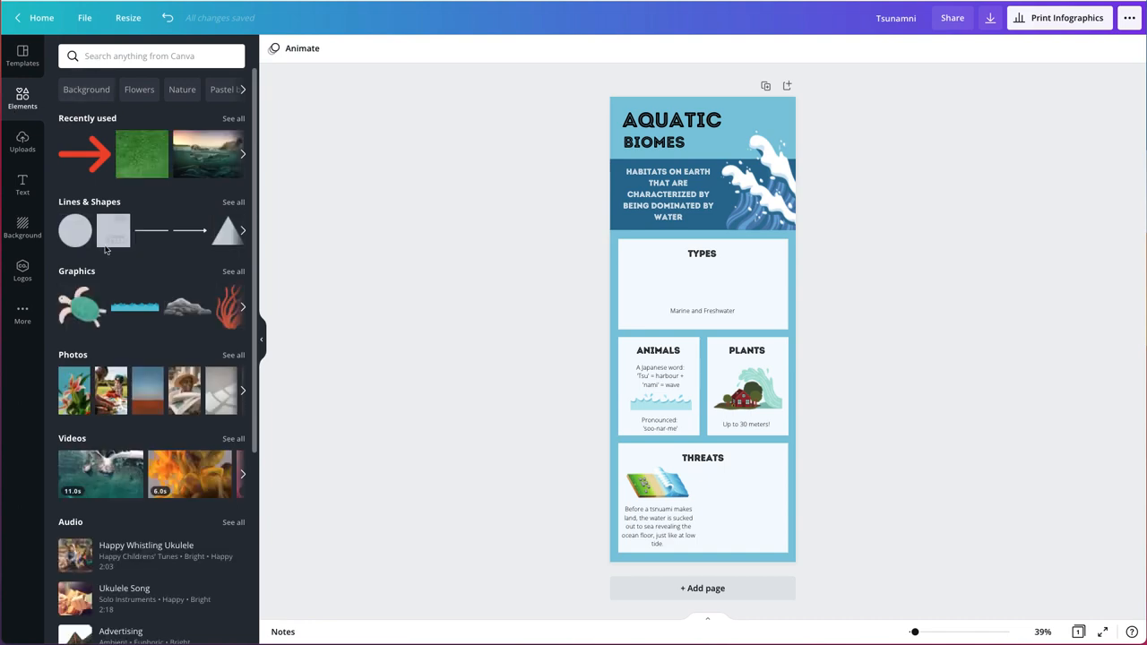
mouse_move(106, 332)
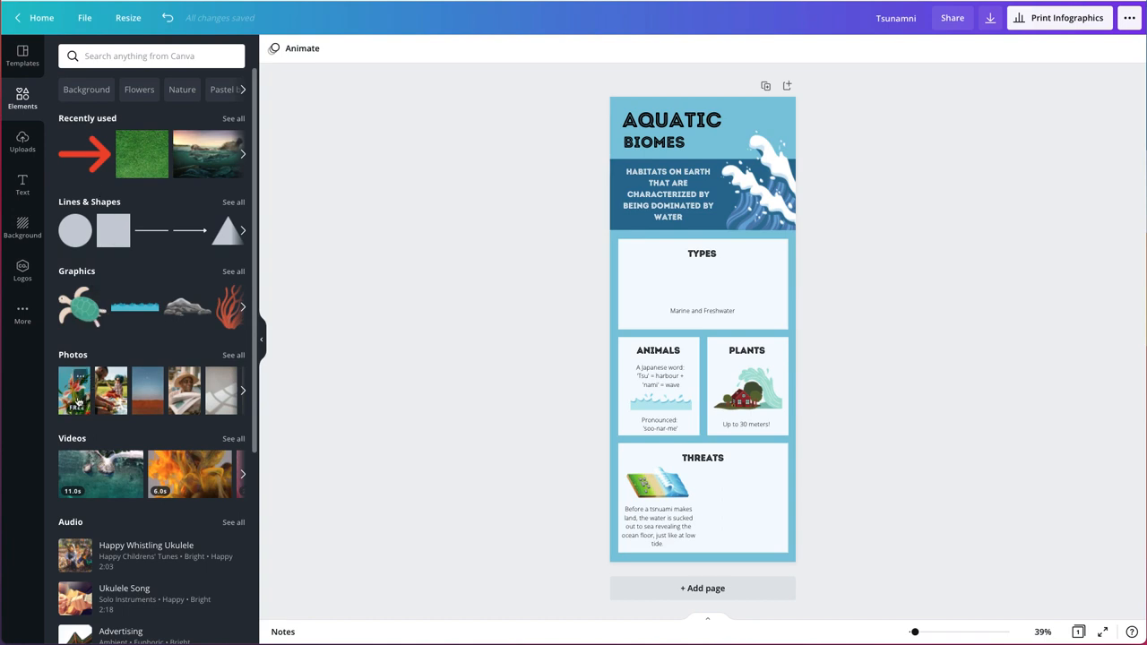
click(151, 55)
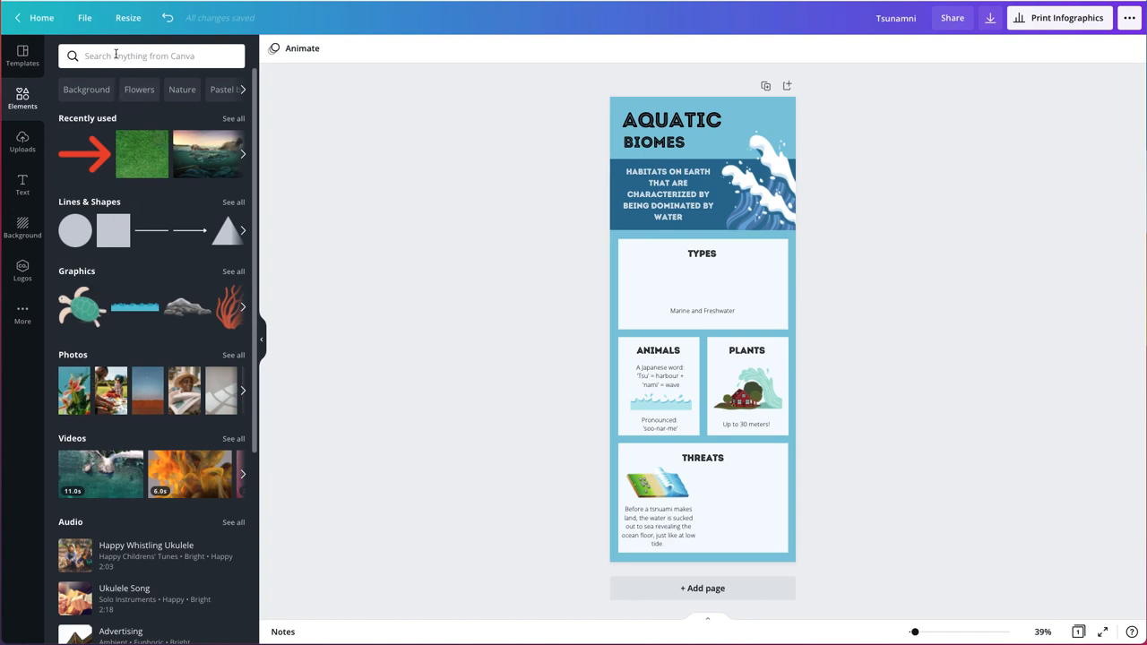
click(151, 55)
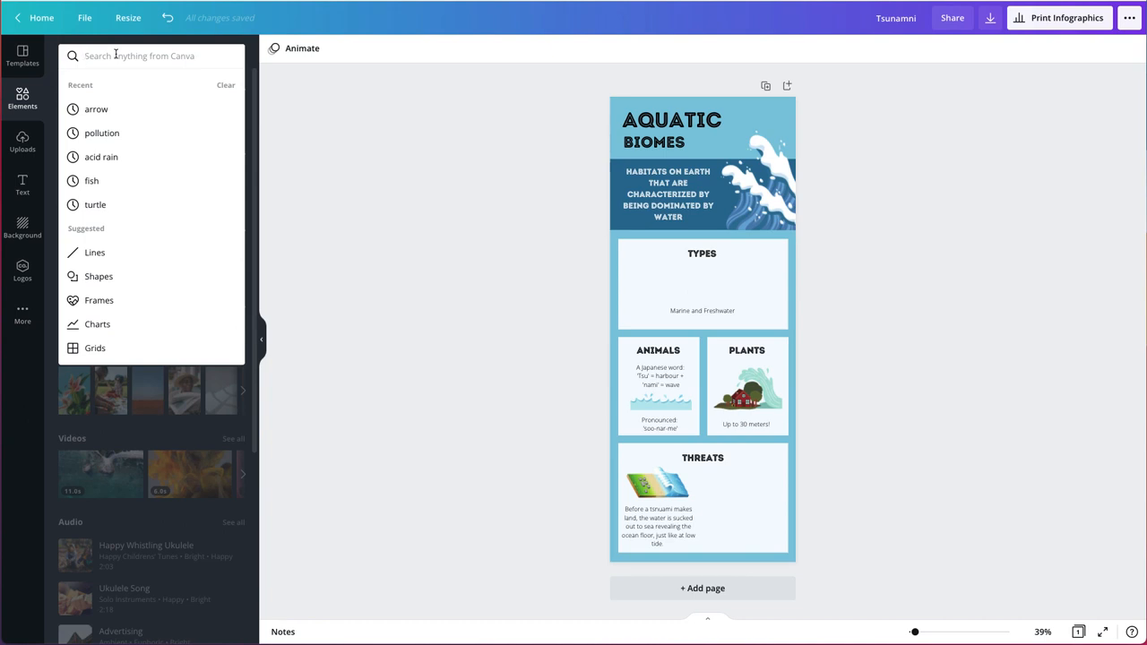
Search elements for 'coral reef' and filter the results to Photos.
text(coral reef)
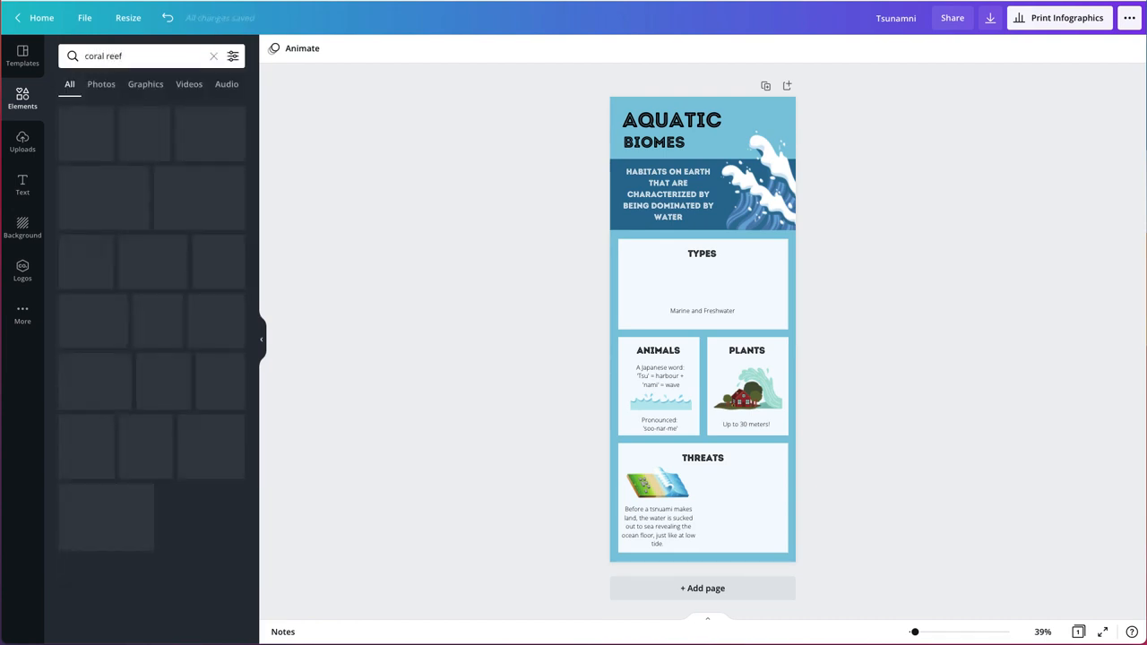
key(Return)
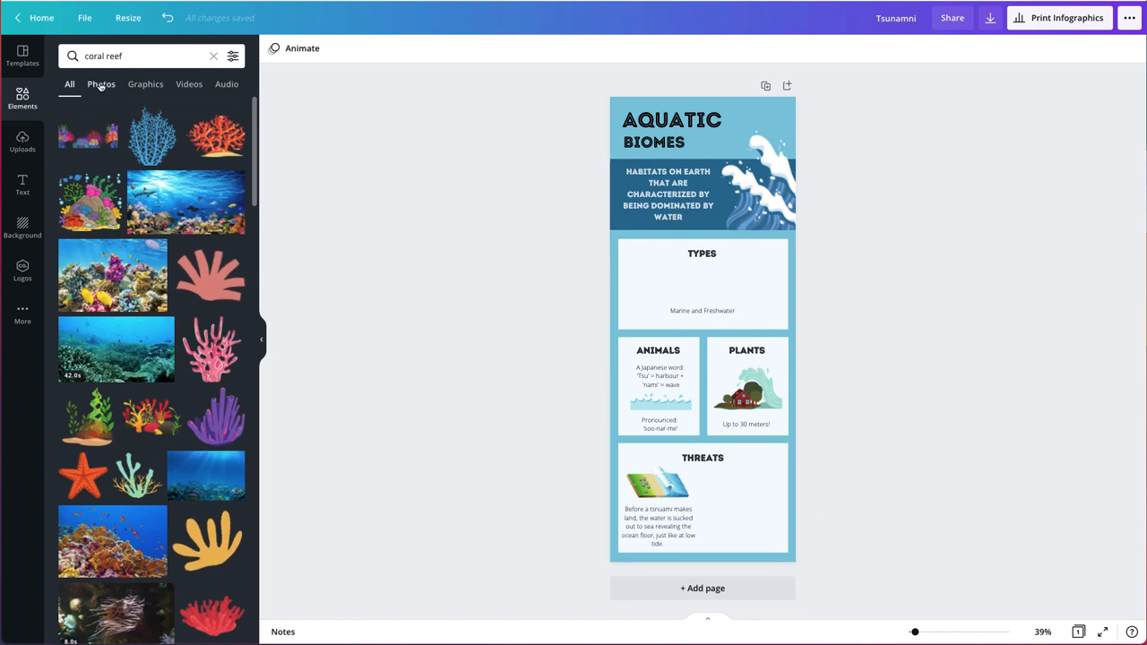
click(101, 84)
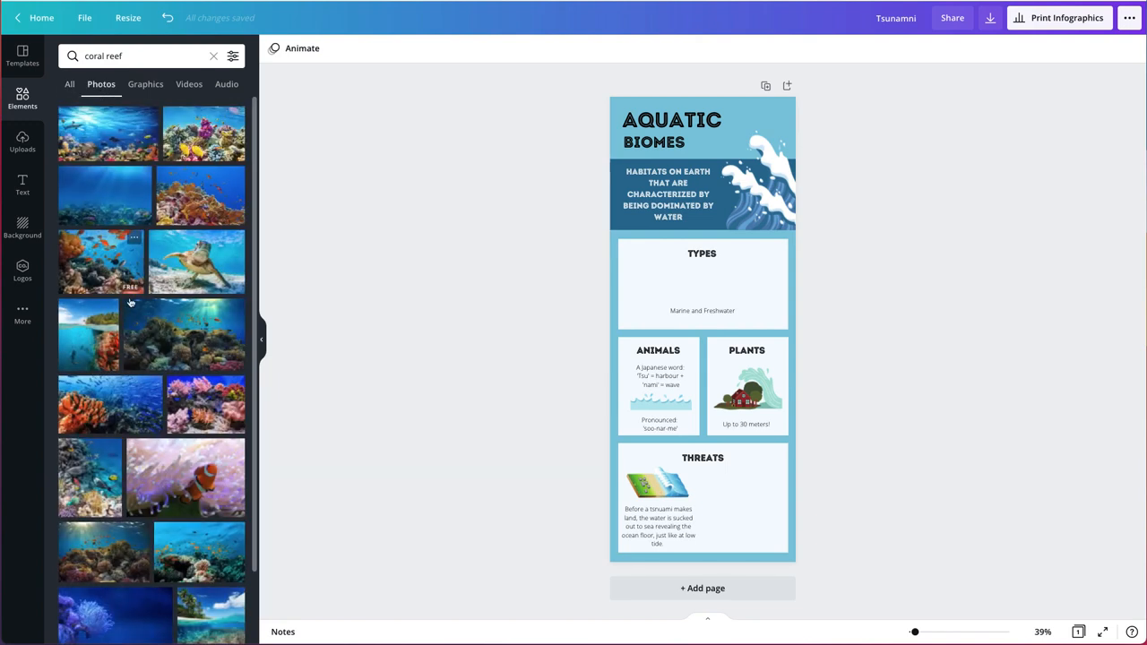
mouse_move(121, 403)
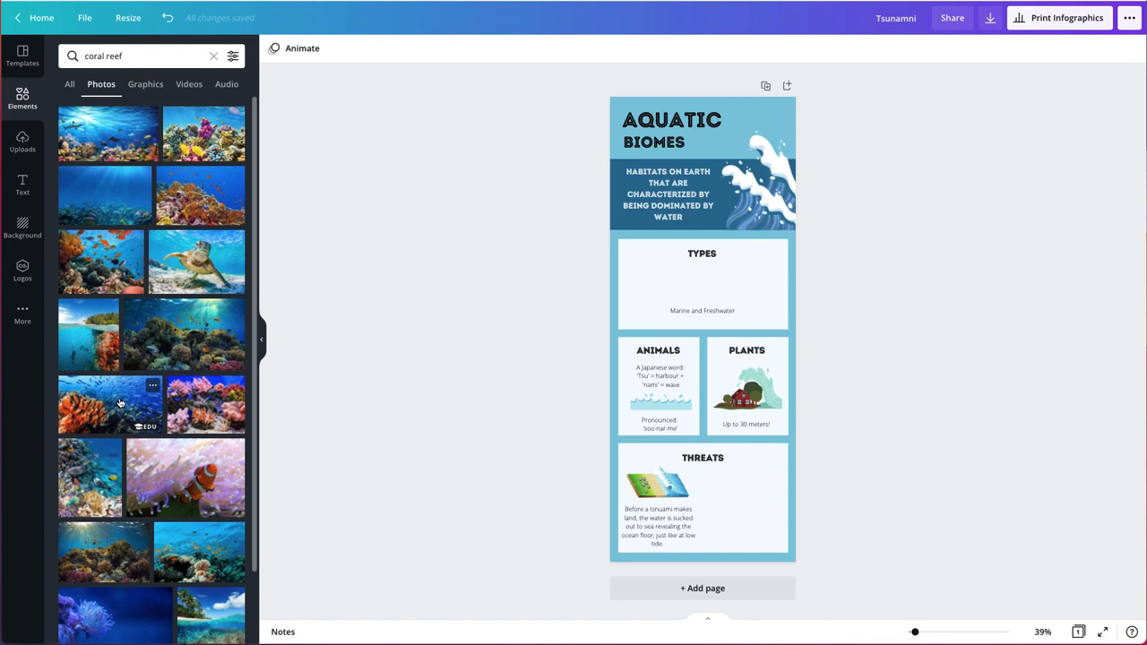
mouse_move(175, 223)
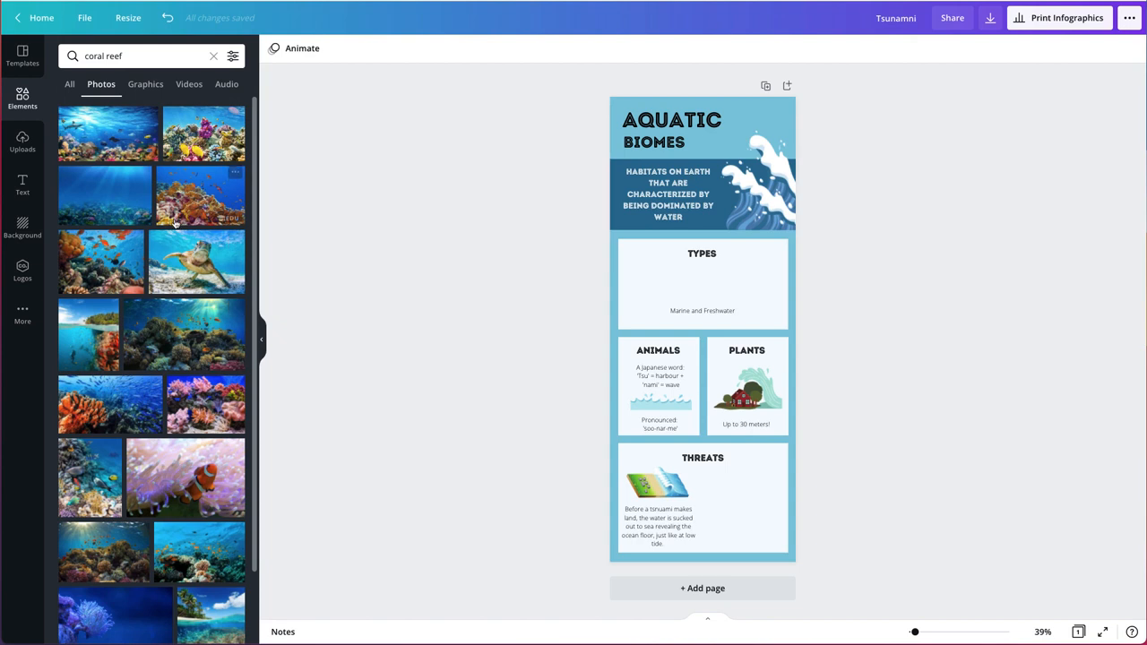
Drag a coral reef photo into the Types box and size it above the Marine and Freshwater caption.
drag(199, 195, 493, 236)
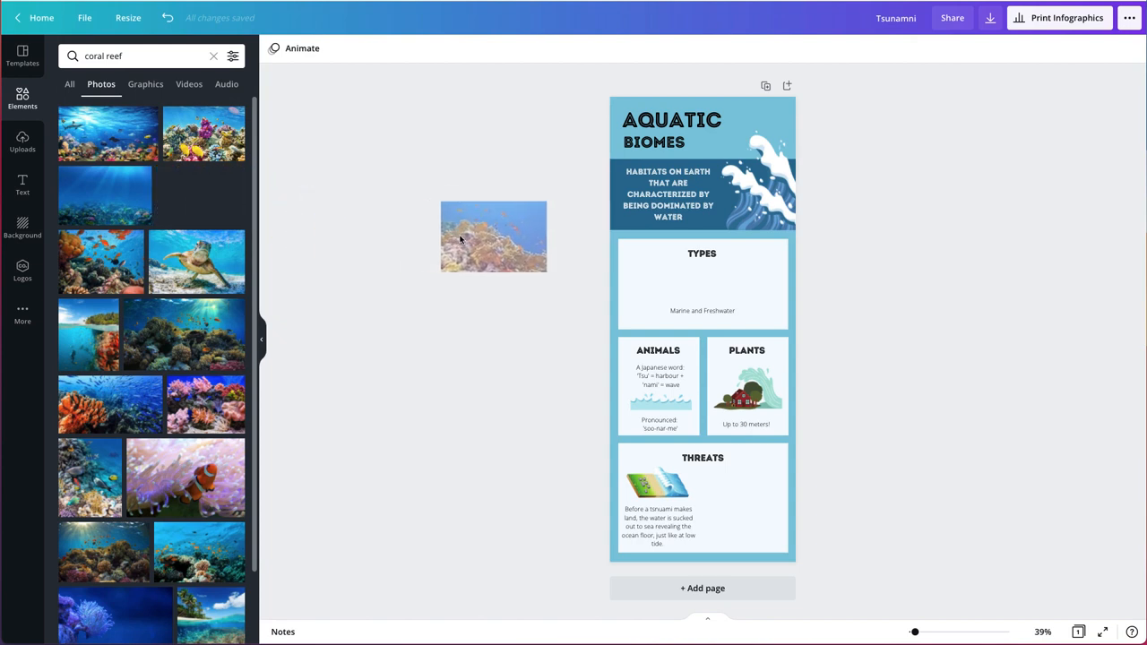
drag(493, 237, 702, 287)
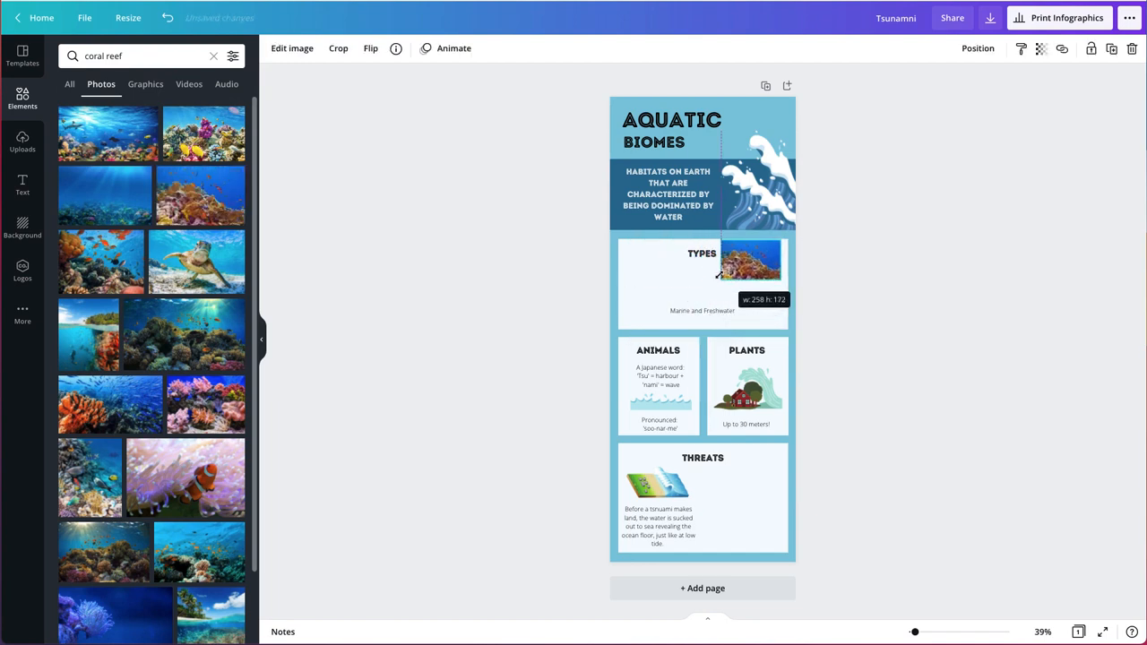
drag(717, 277, 713, 281)
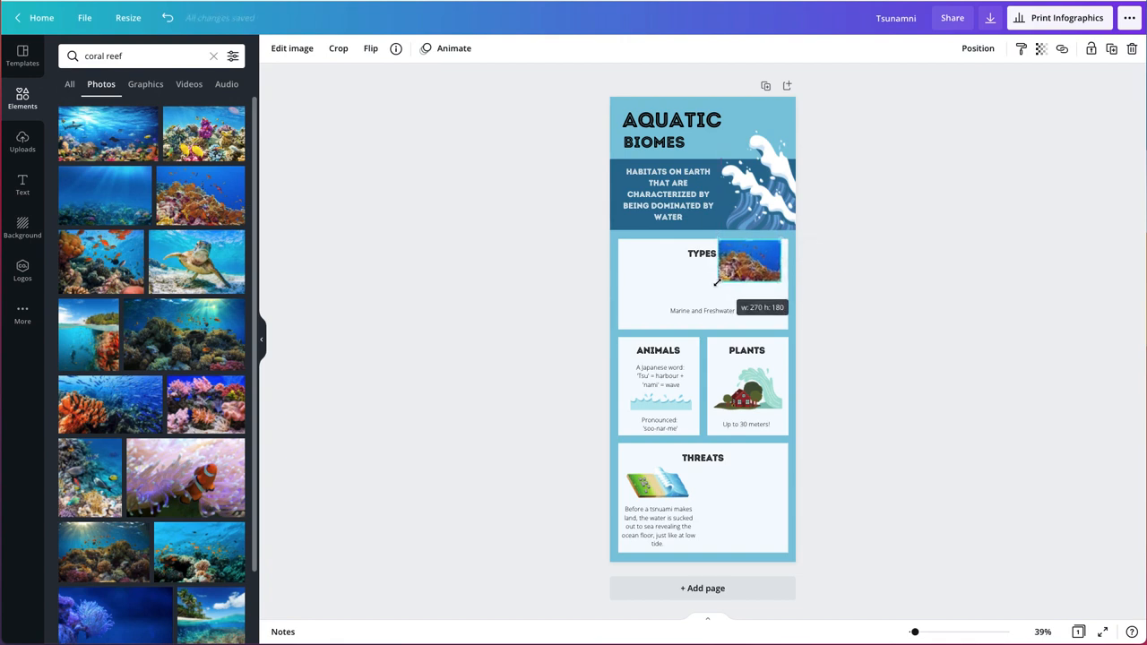
drag(748, 262, 659, 285)
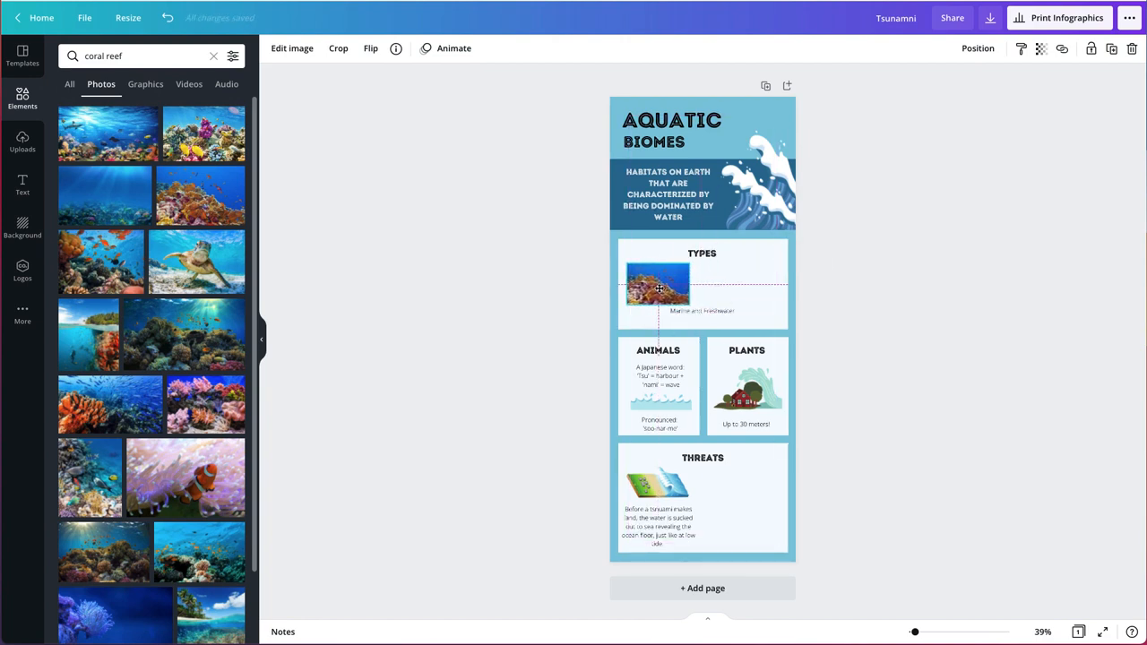
click(658, 285)
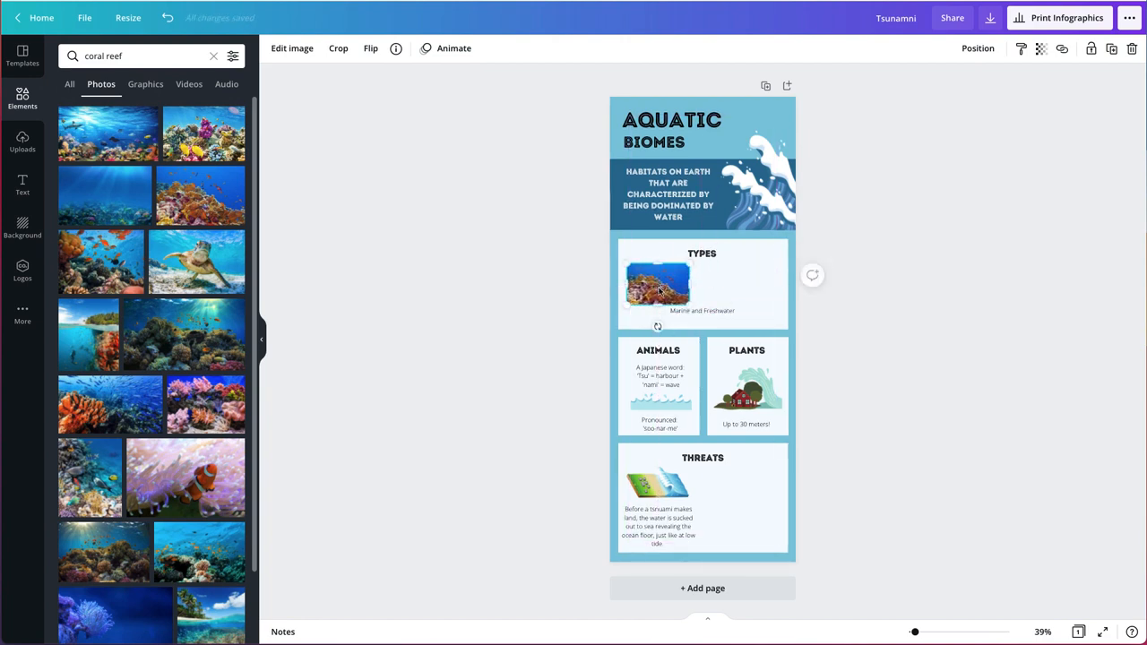
click(656, 284)
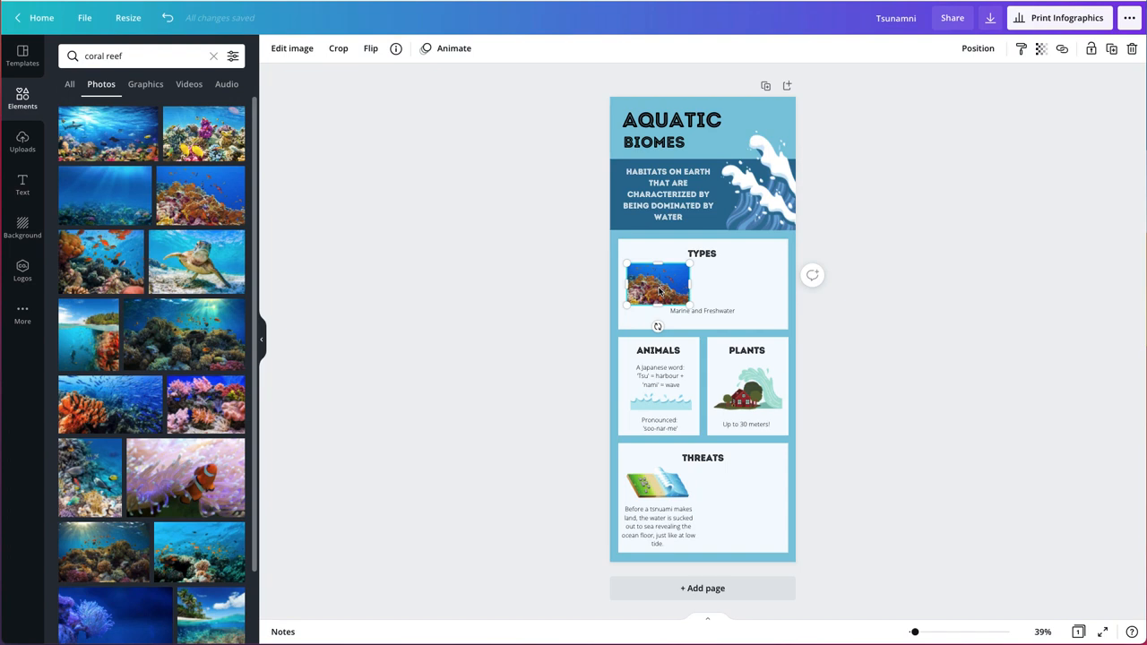
click(701, 311)
text(river)
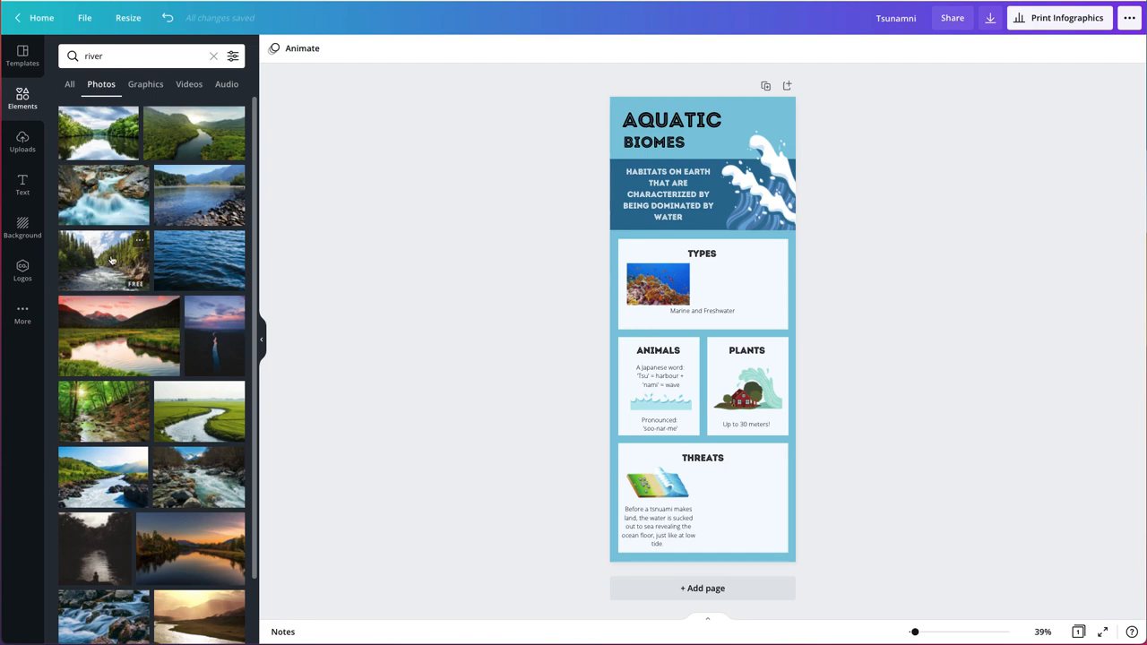
Drop a forest river photo into the Types box, shrink it and set it right of the coral reef photo.
drag(103, 260, 495, 259)
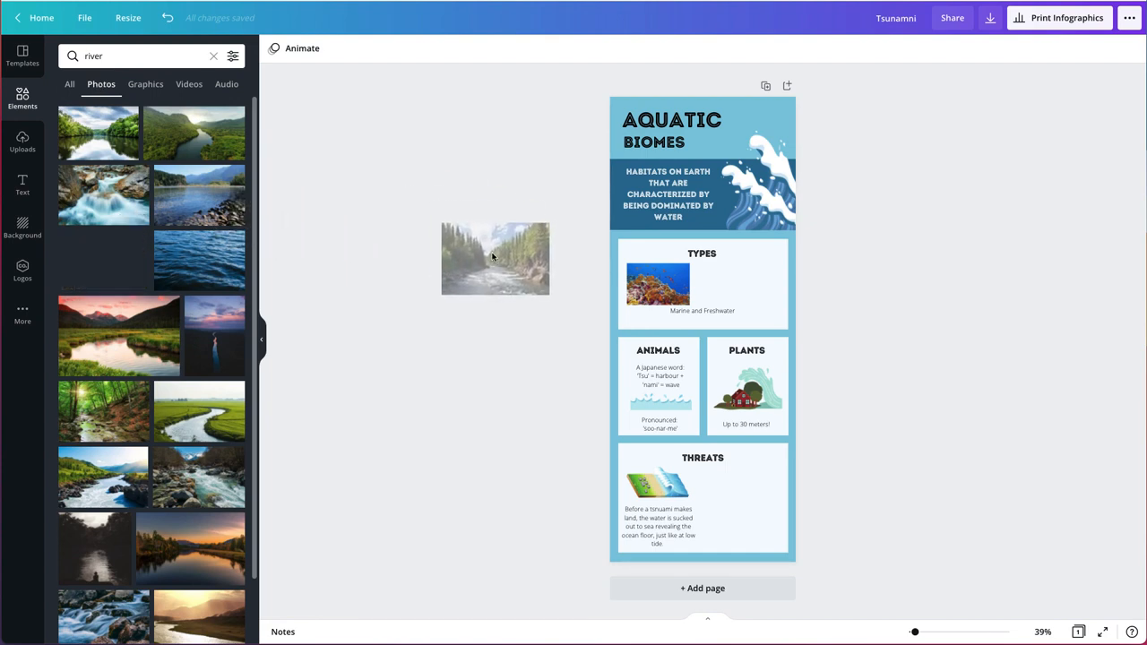
drag(495, 259, 726, 282)
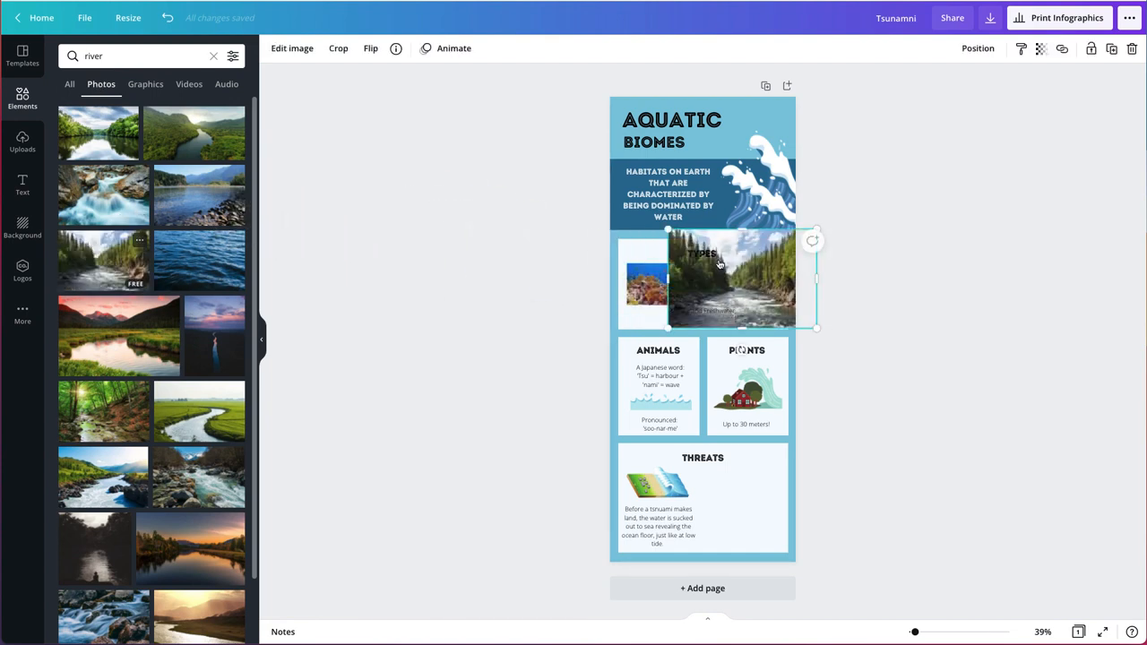
drag(815, 327, 767, 298)
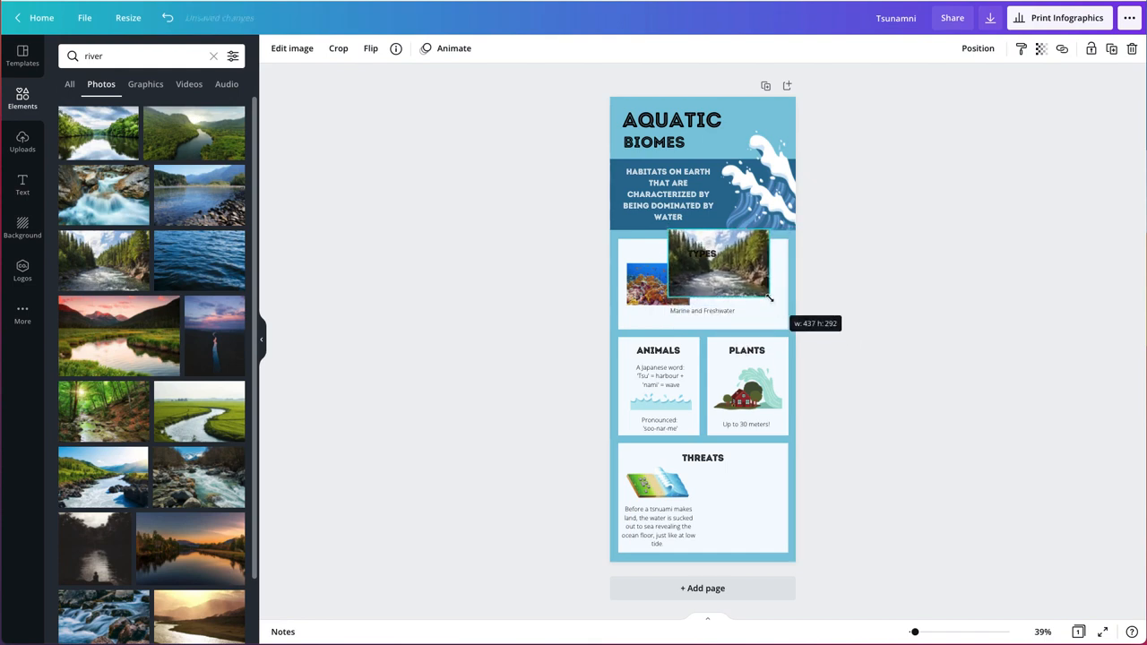
drag(768, 299, 743, 273)
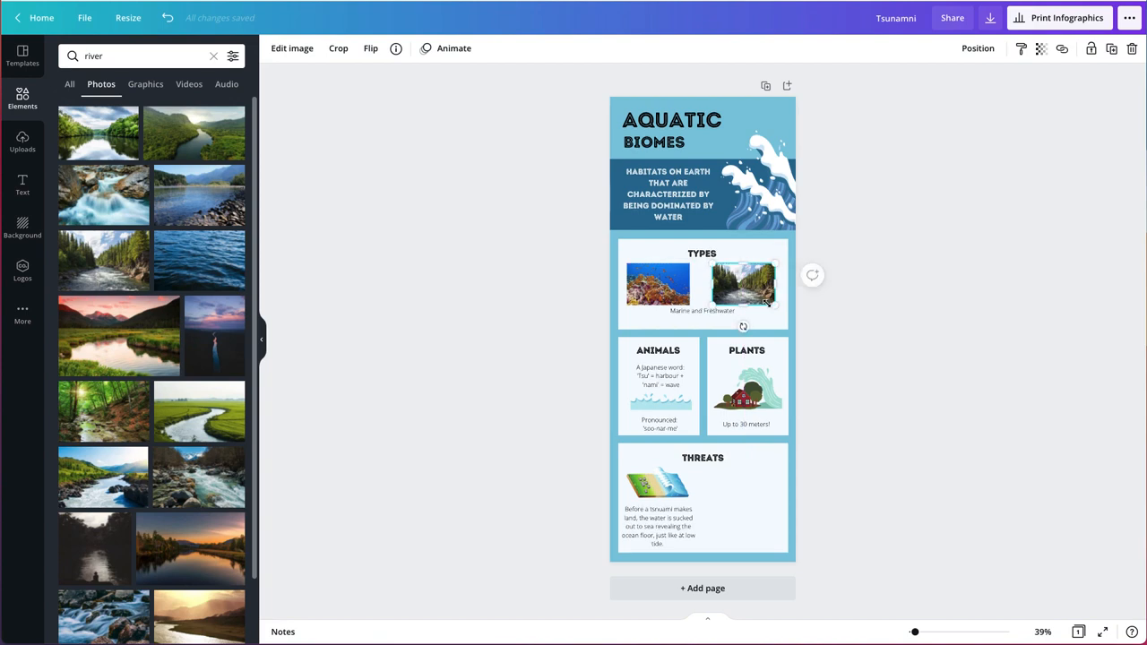
click(702, 254)
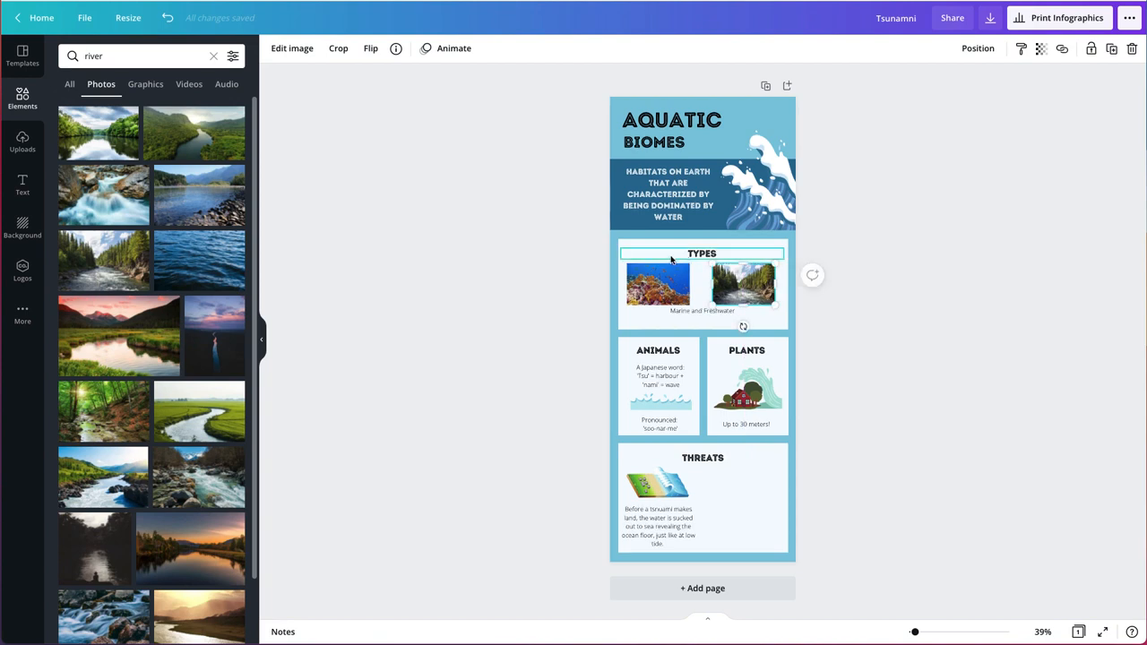
mouse_move(761, 325)
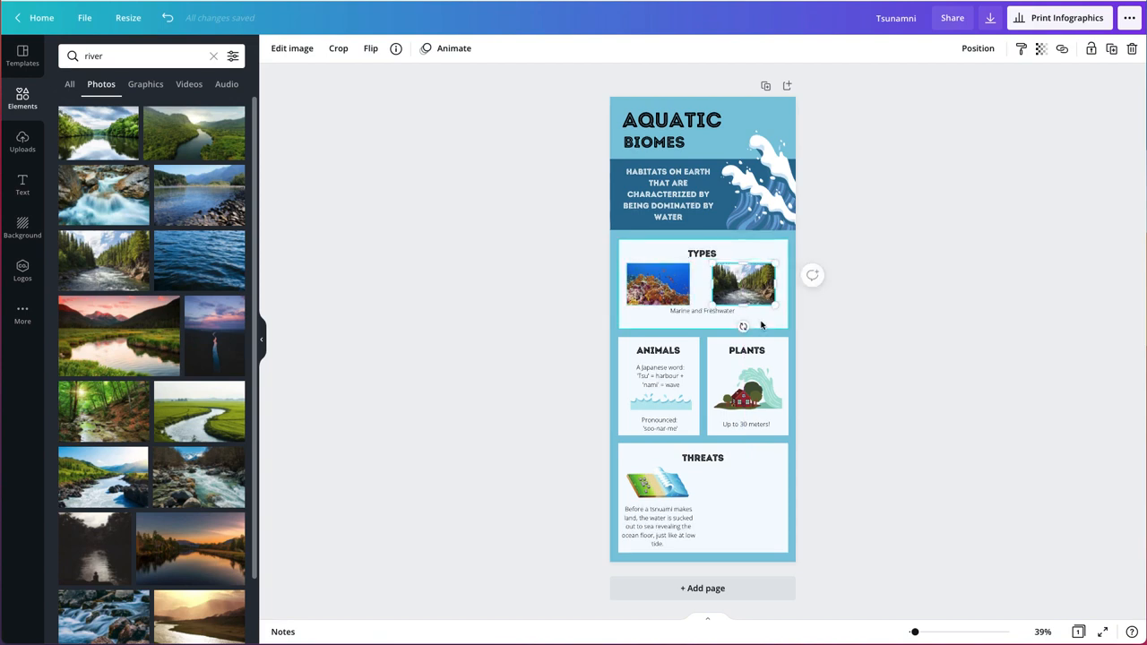
click(703, 282)
text(sea level)
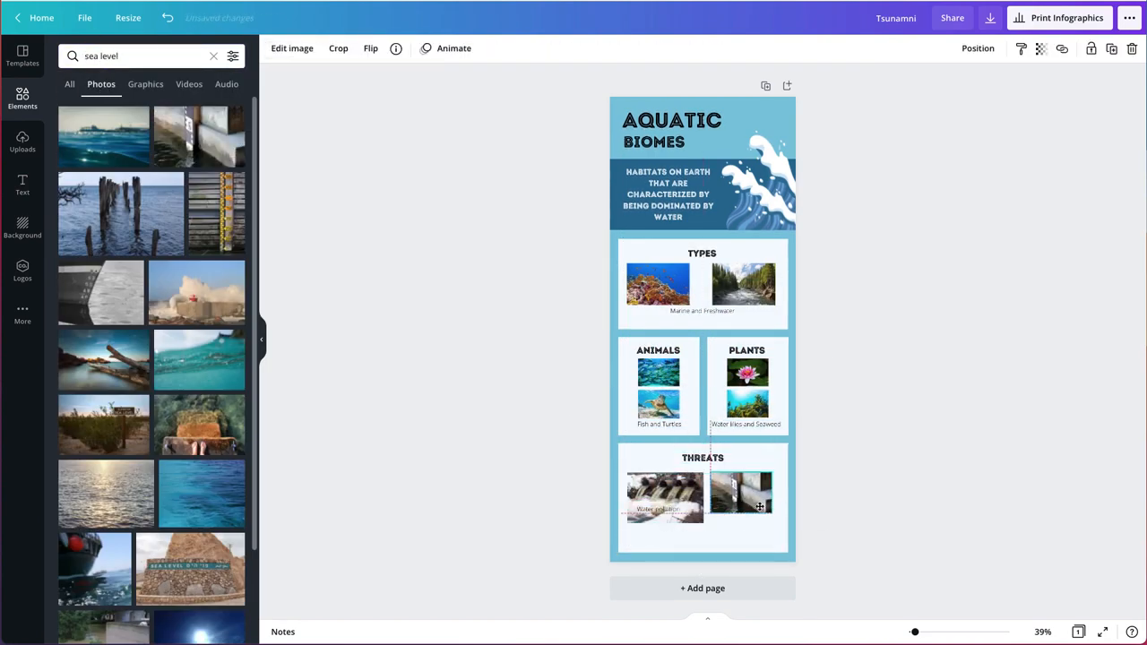
Place the rising sea level photo in Threats and bring up the caption font choices.
click(748, 526)
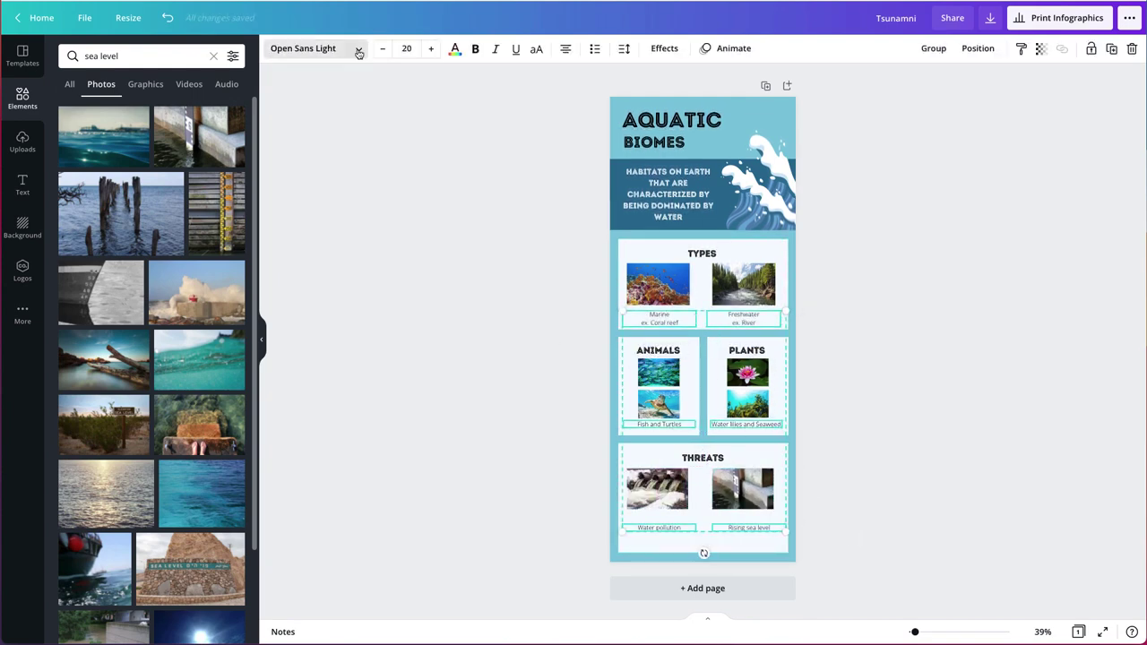
click(430, 49)
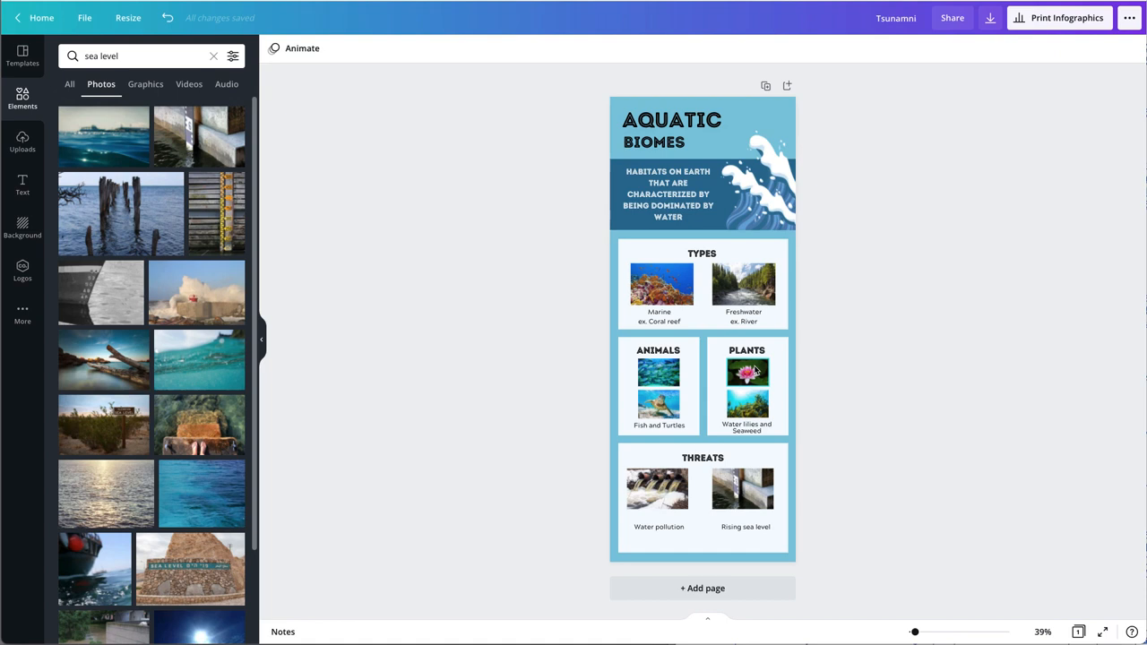
Select the light blue page background and browse its colour palette options.
click(671, 130)
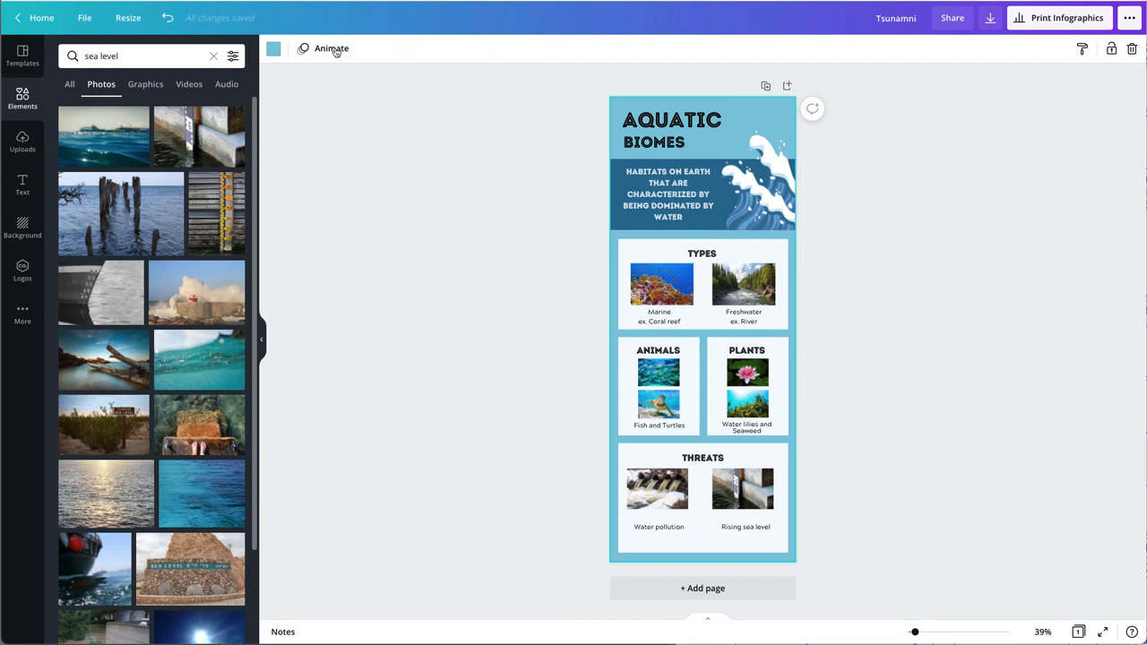
click(274, 48)
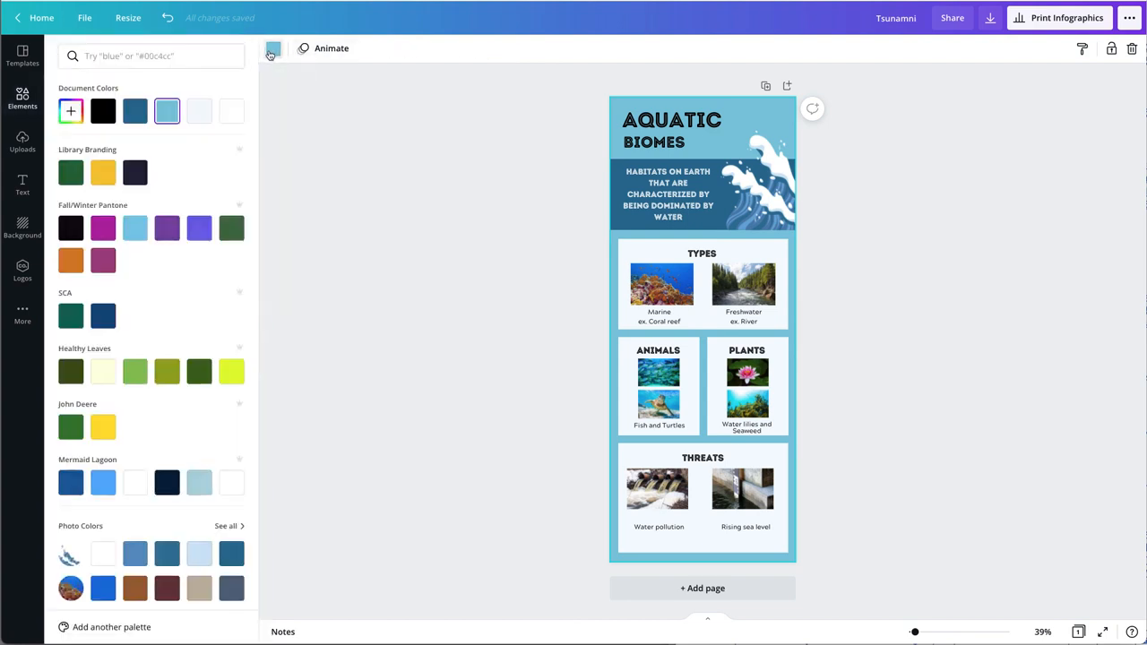
click(231, 111)
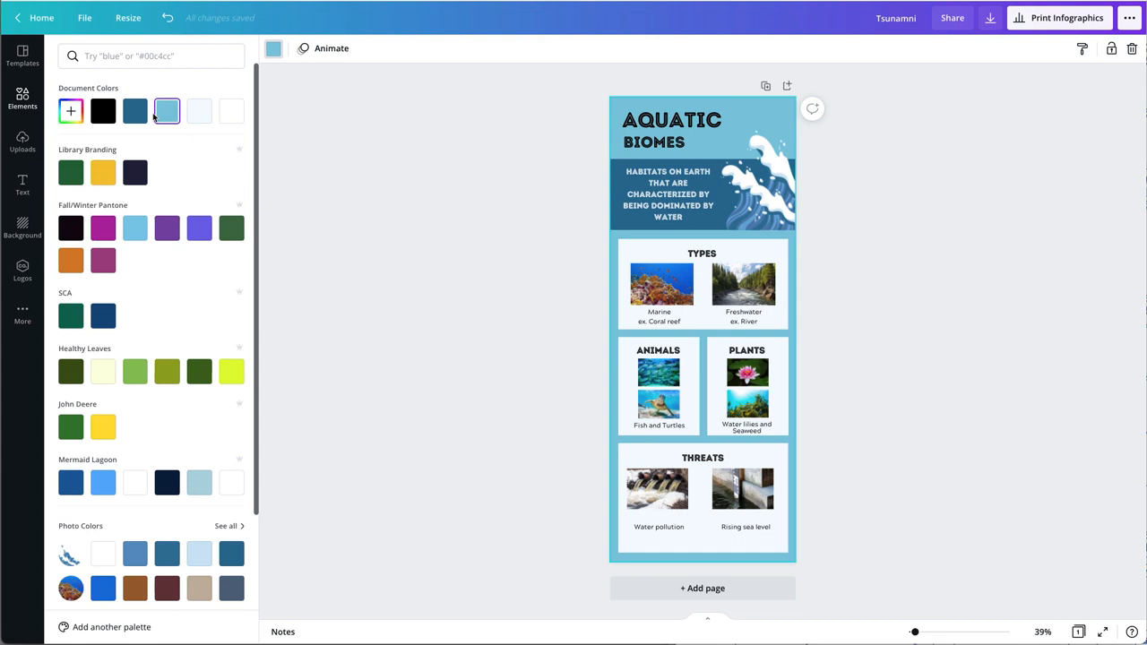
mouse_move(131, 193)
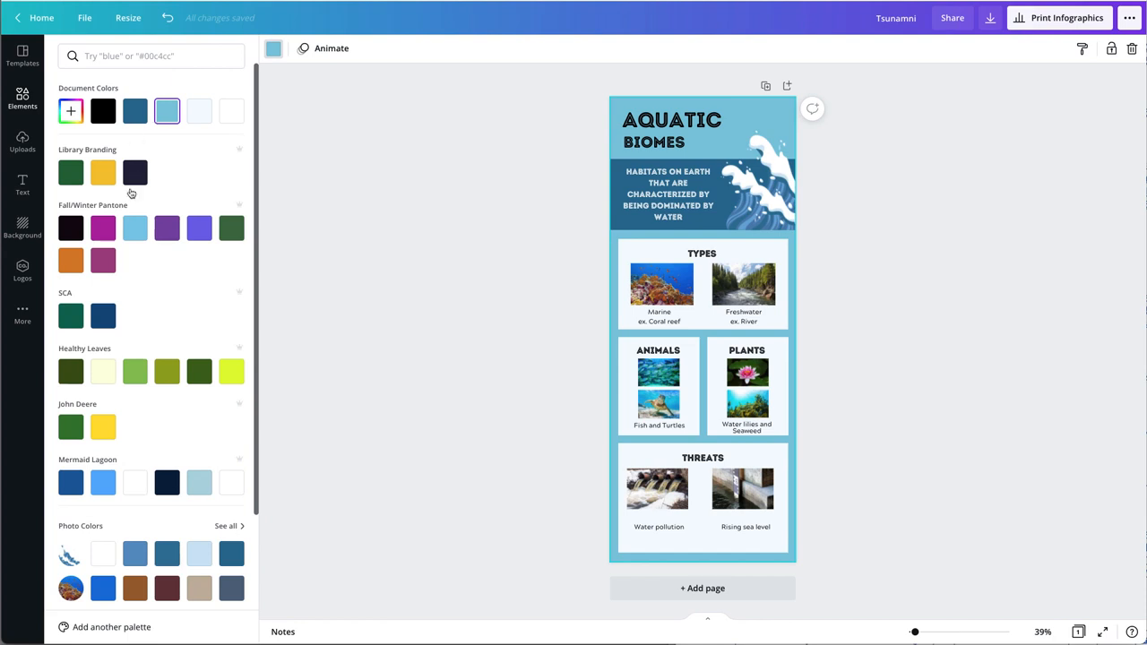
scroll(down, 3)
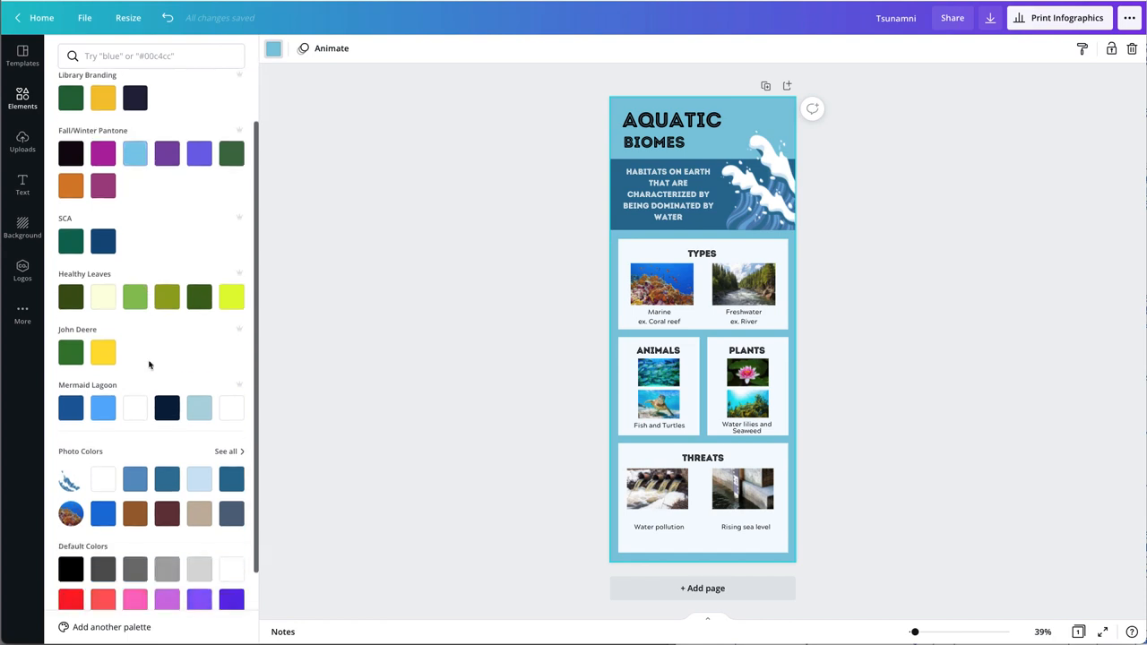
scroll(down, 3)
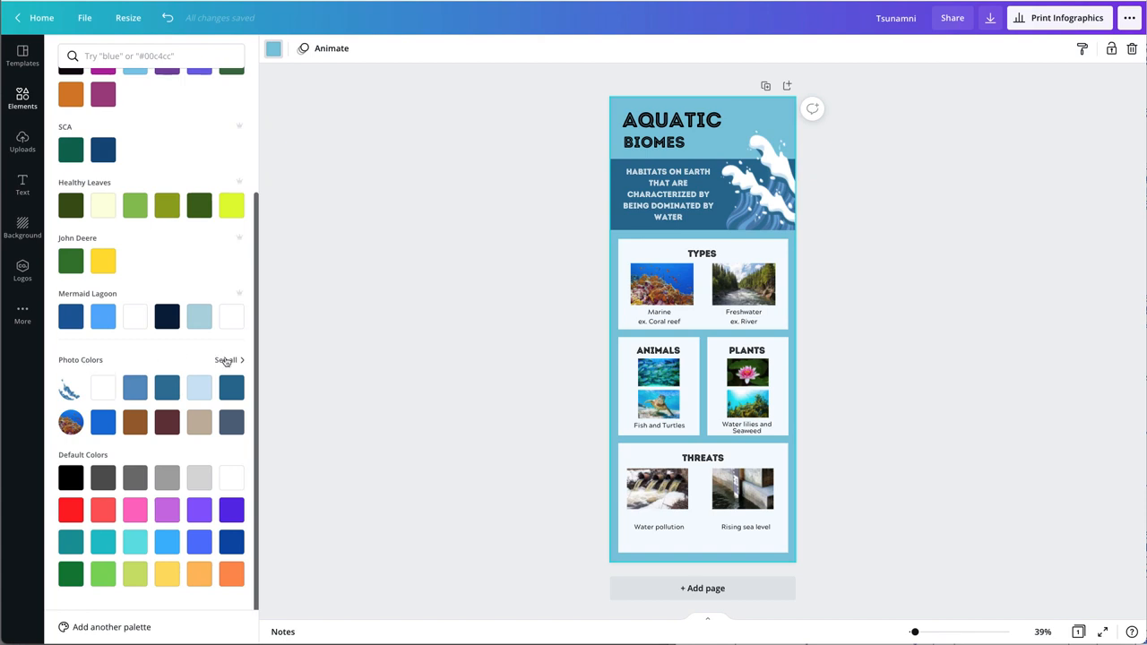
Apply a photo-derived grey from 'See all' Photo Colors to the background.
click(225, 359)
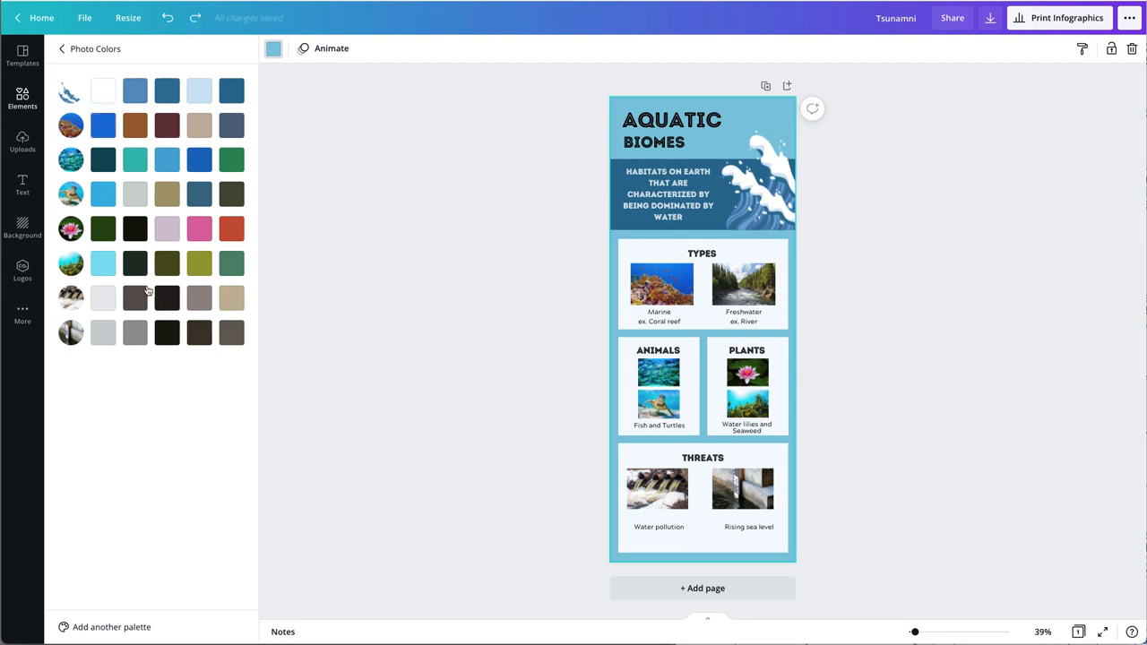
mouse_move(134, 297)
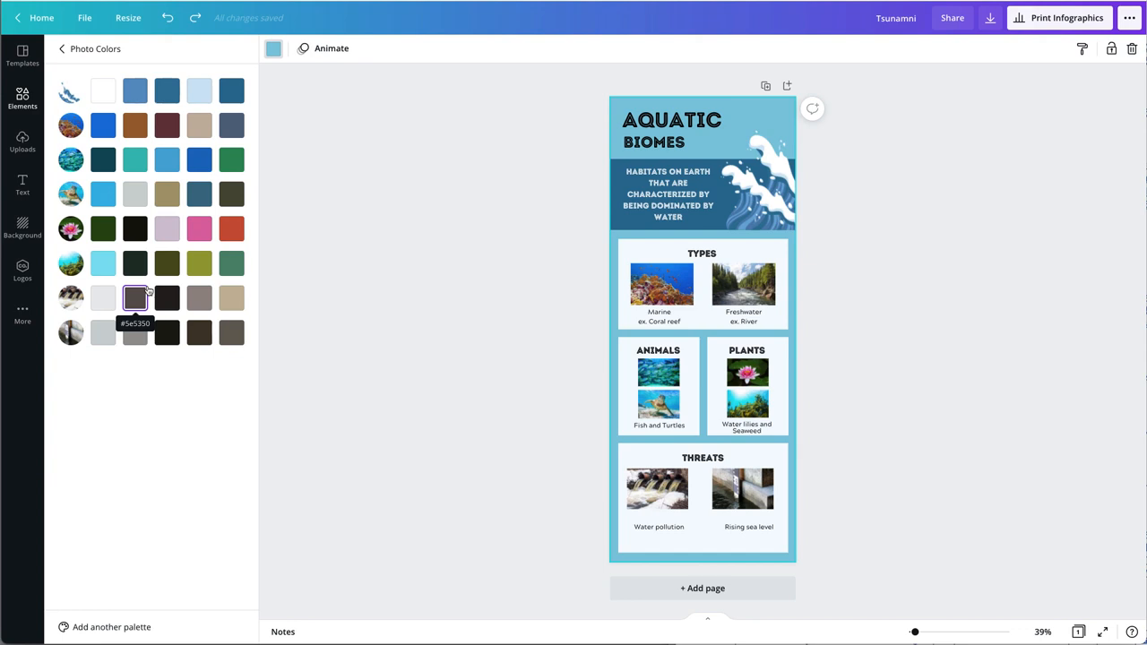
click(102, 195)
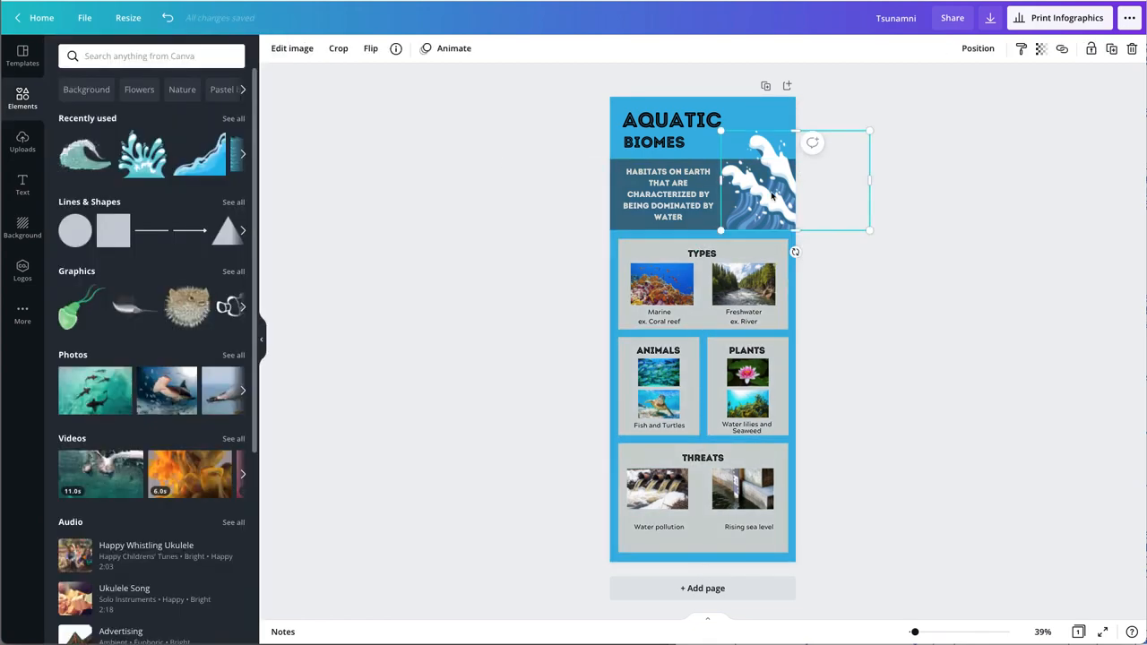
Search Elements for 'water' graphics and browse the results for a replacement.
click(139, 56)
text(water)
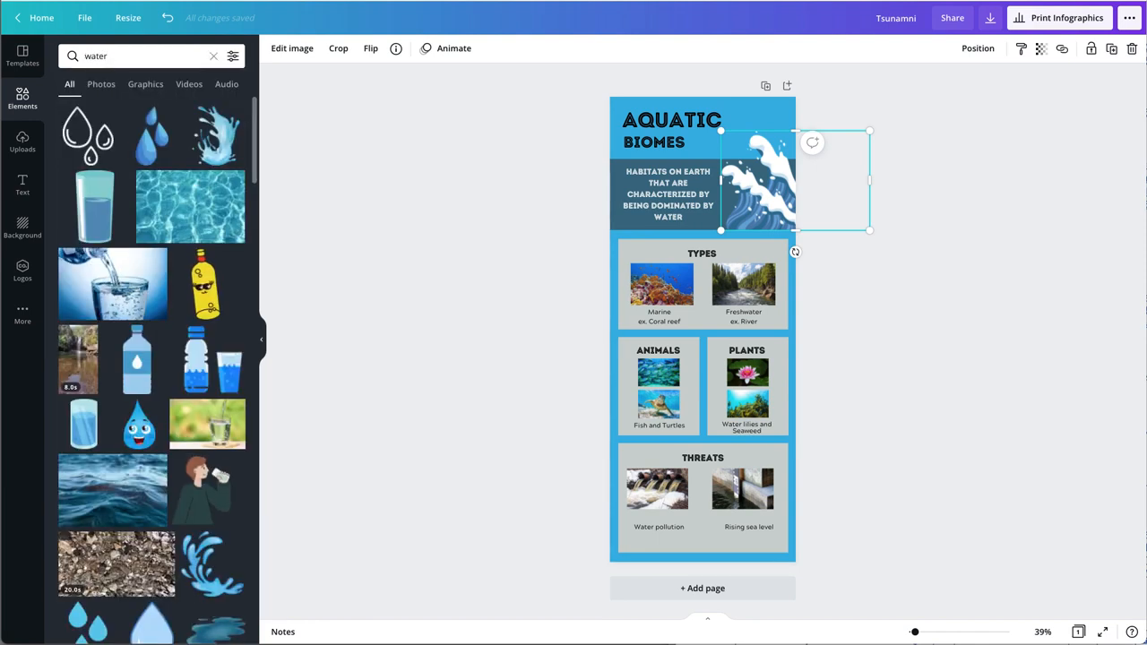
click(145, 83)
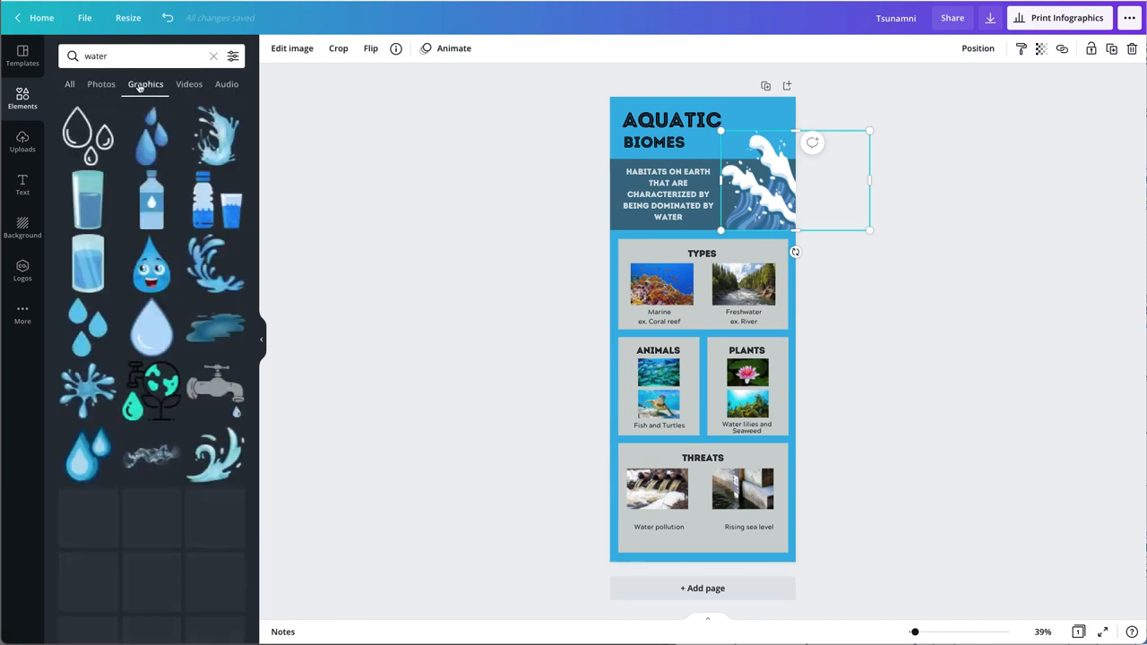
scroll(down, 3)
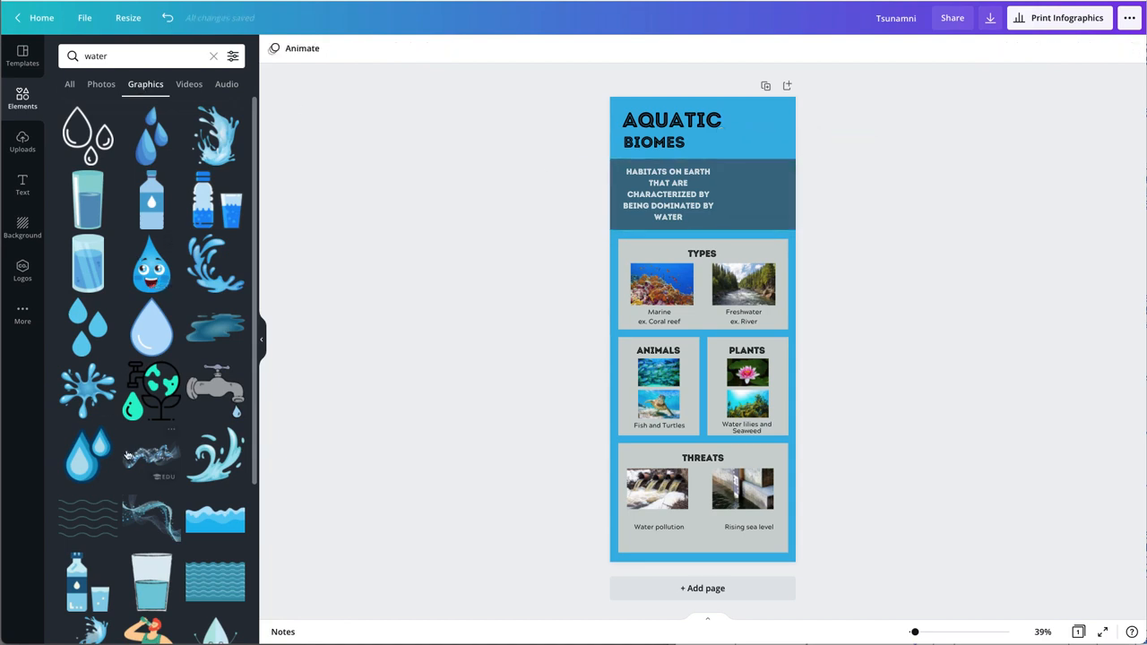
mouse_move(155, 569)
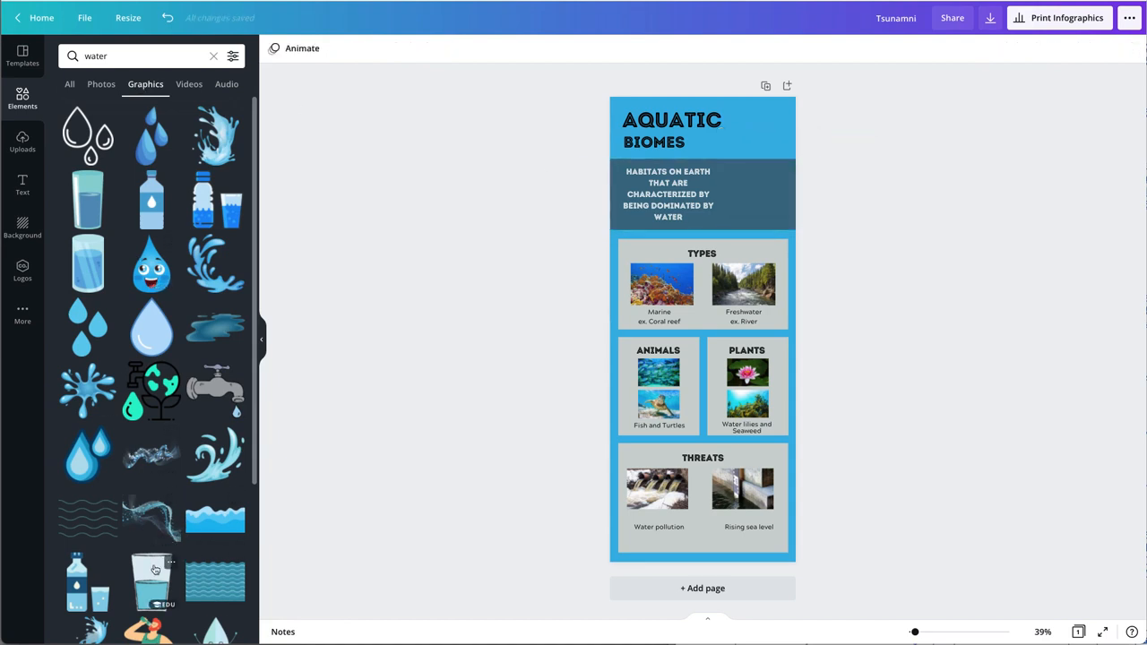